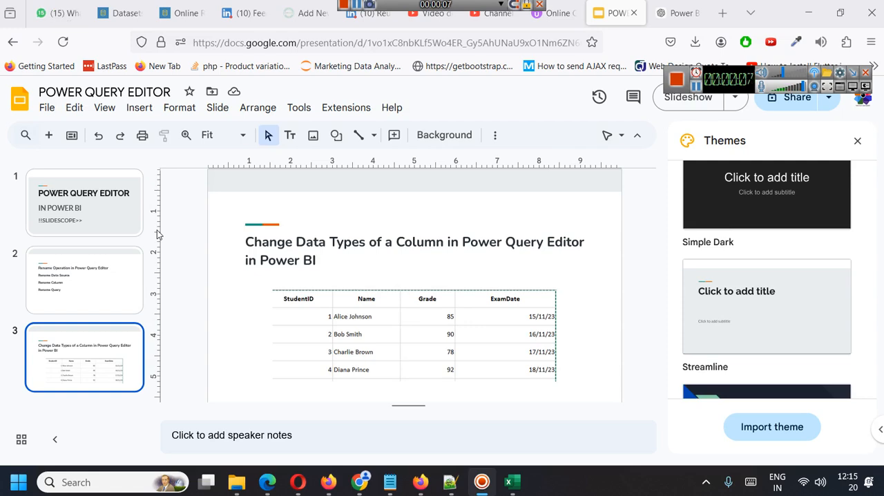
# - Review the rename-operations and data-types slides, then switch to the pqedit_students sheet in Excel
pyautogui.click(84, 280)
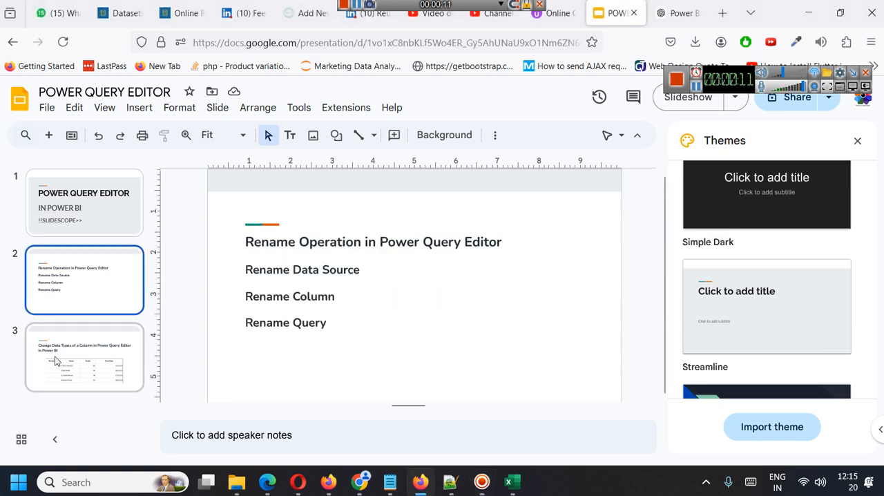
pyautogui.click(84, 356)
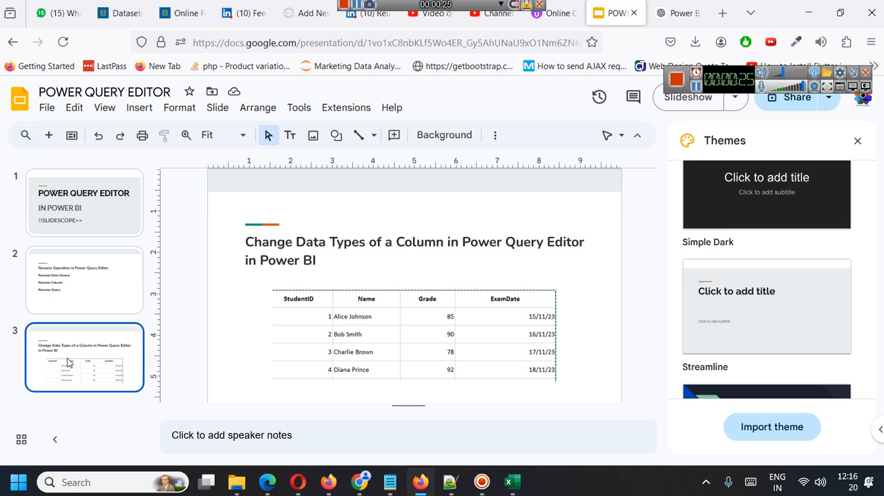
pyautogui.moveTo(80, 357)
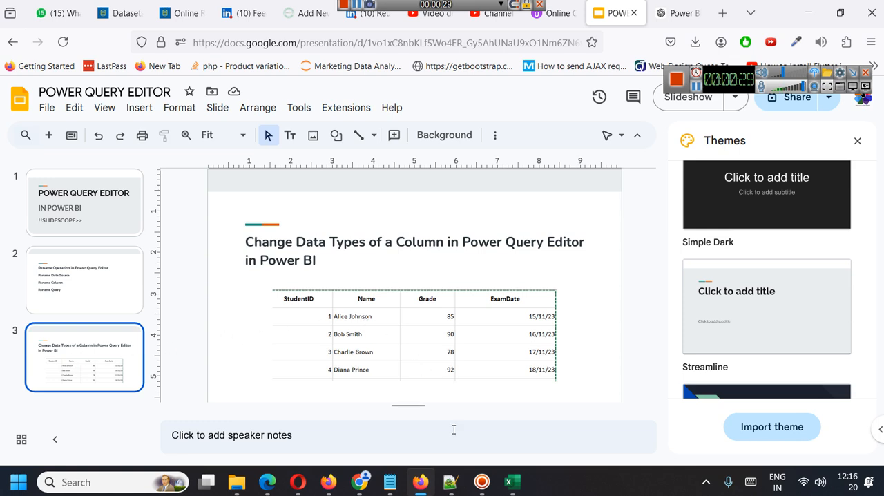
pyautogui.click(511, 481)
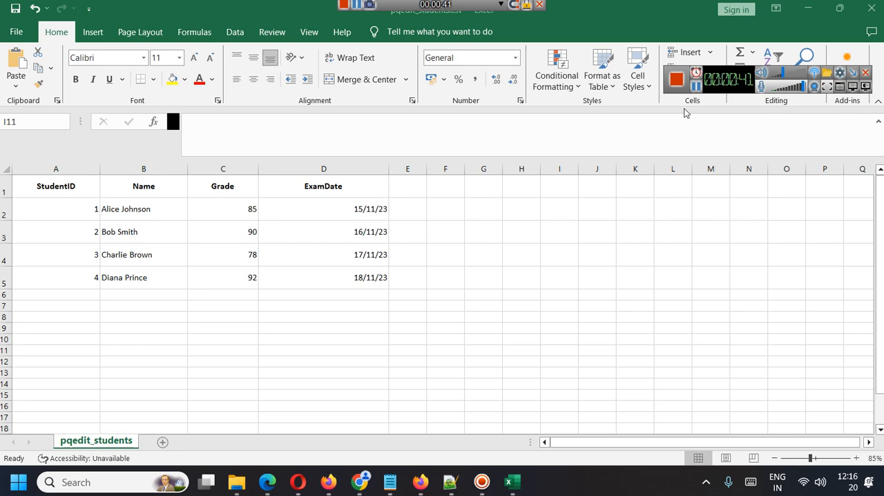
# - Switch to the blank Power BI report, expand the Data pane and launch Transform data
pyautogui.click(541, 482)
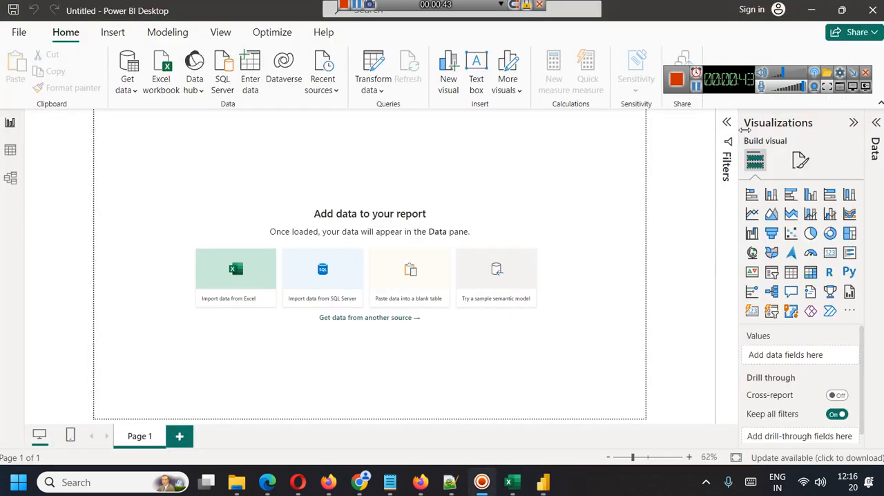
pyautogui.click(874, 121)
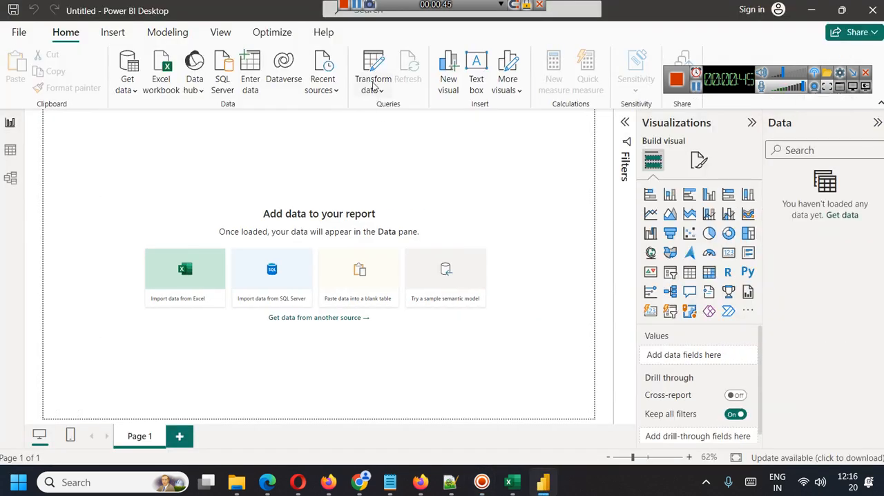
pyautogui.click(373, 72)
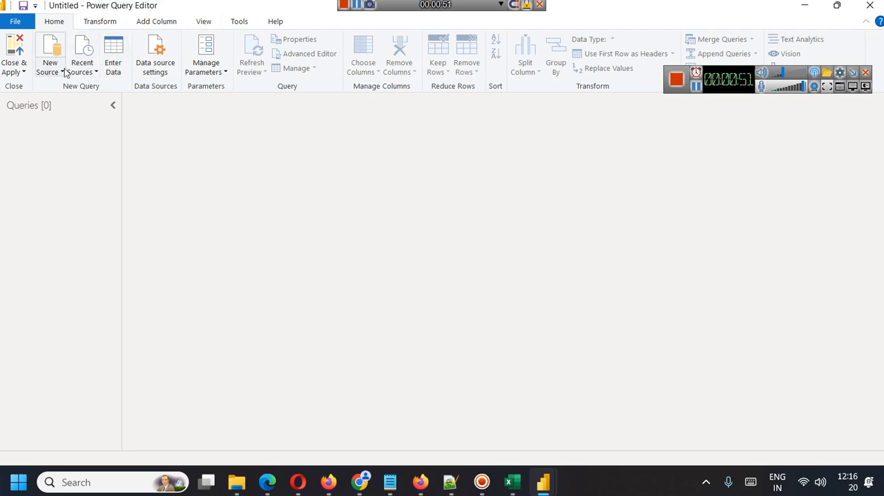
# - Choose a Text/CSV source and select pqedit_students.csv to show its import preview
pyautogui.click(50, 56)
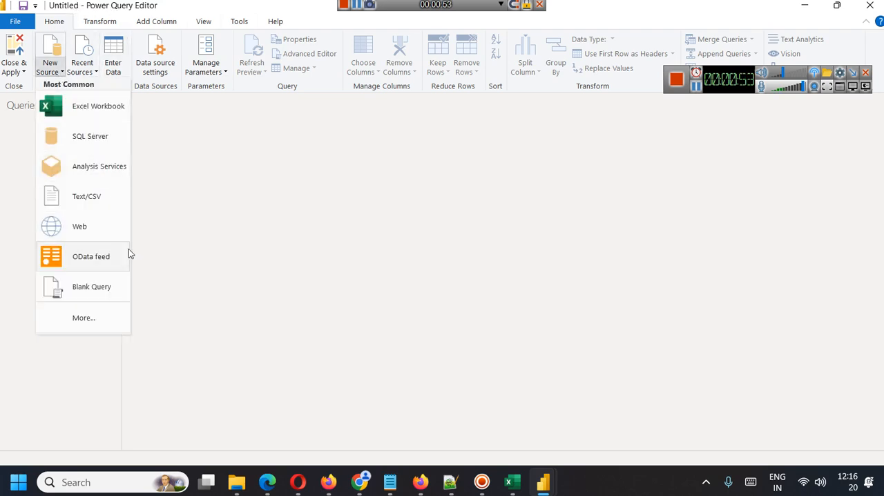
pyautogui.moveTo(92, 200)
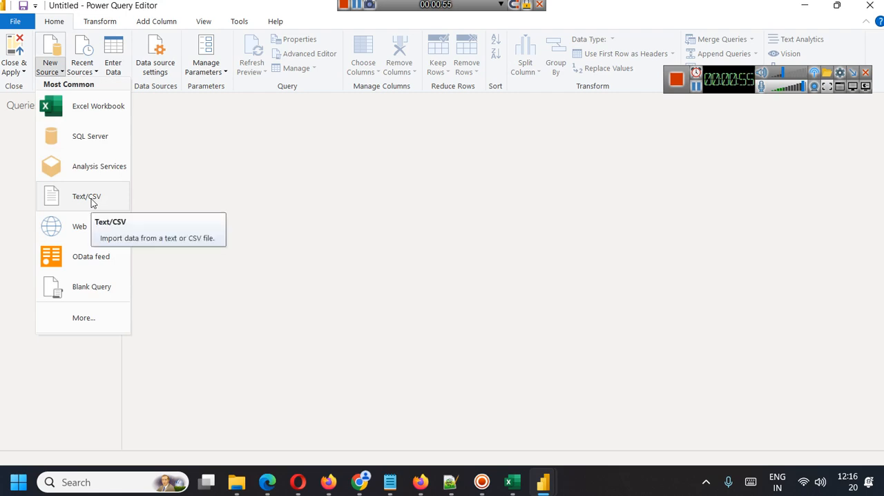
pyautogui.click(86, 196)
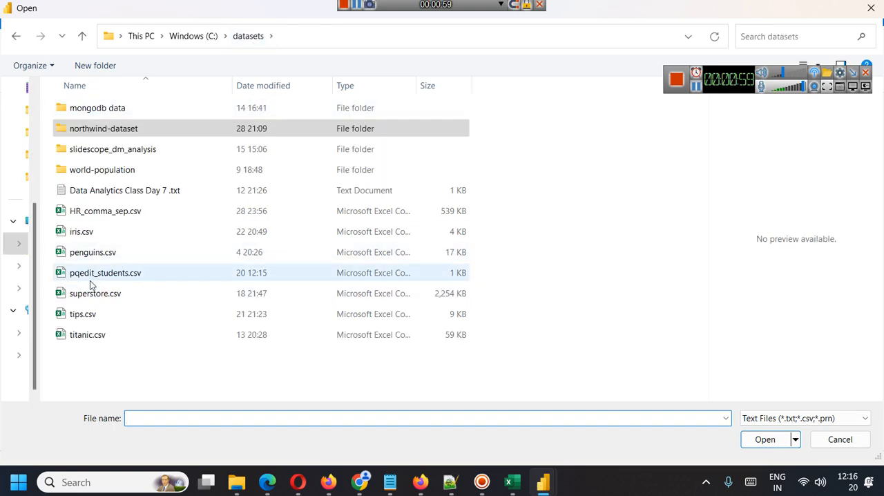
pyautogui.click(105, 272)
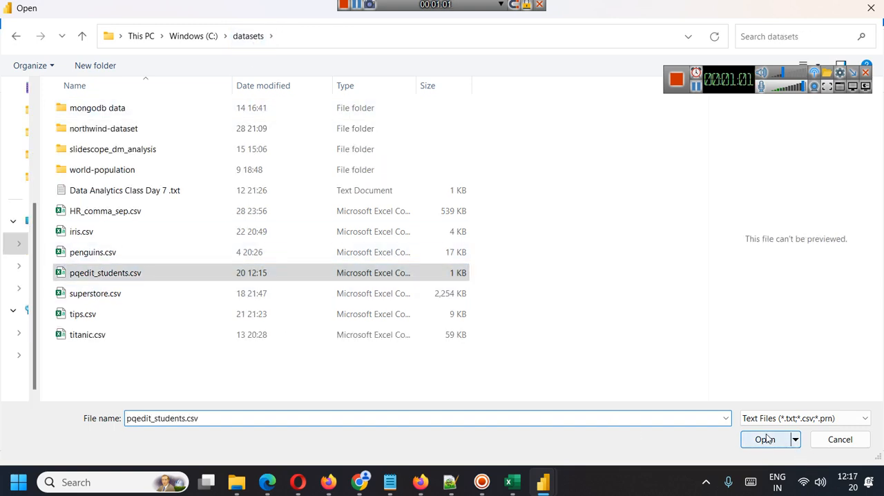
pyautogui.click(765, 440)
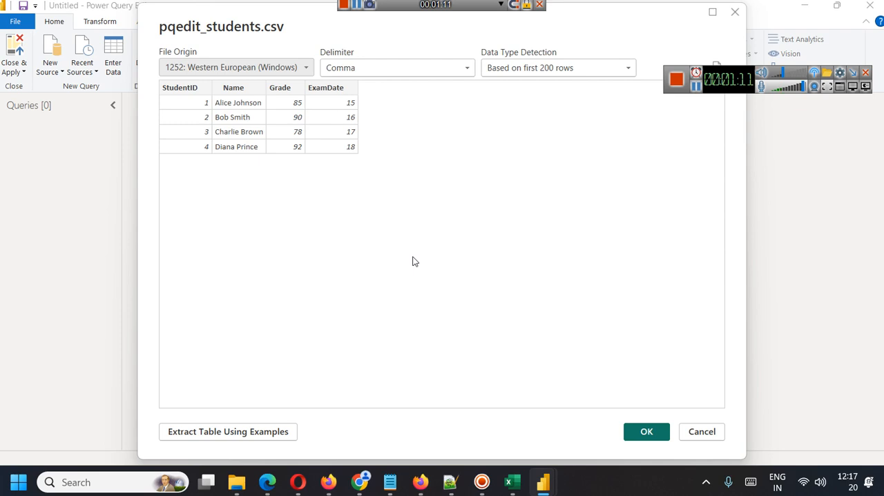
pyautogui.moveTo(456, 283)
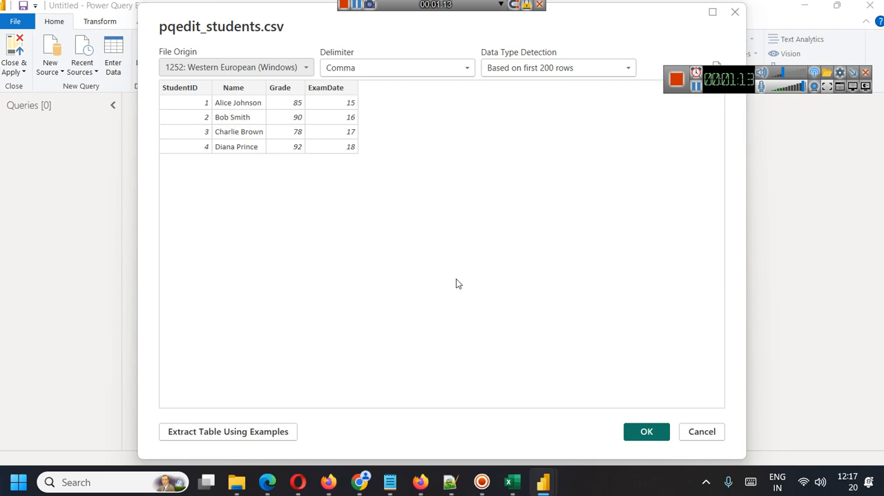
# - Keep Comma as the delimiter, glance at the file in File Explorer, and confirm the preview to load the query
pyautogui.click(398, 66)
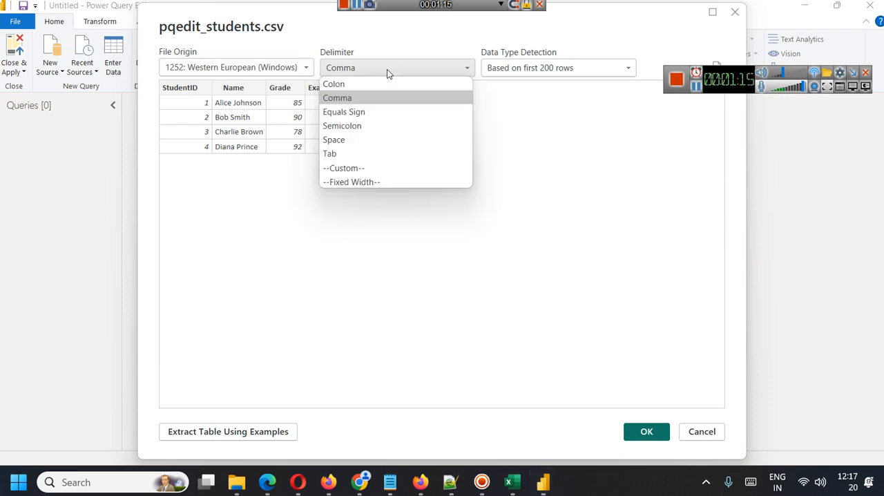
pyautogui.click(338, 97)
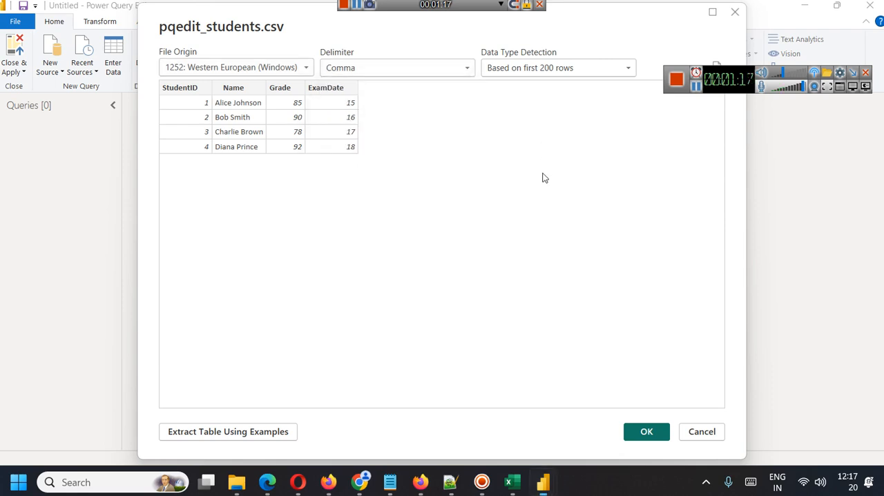
pyautogui.moveTo(706, 110)
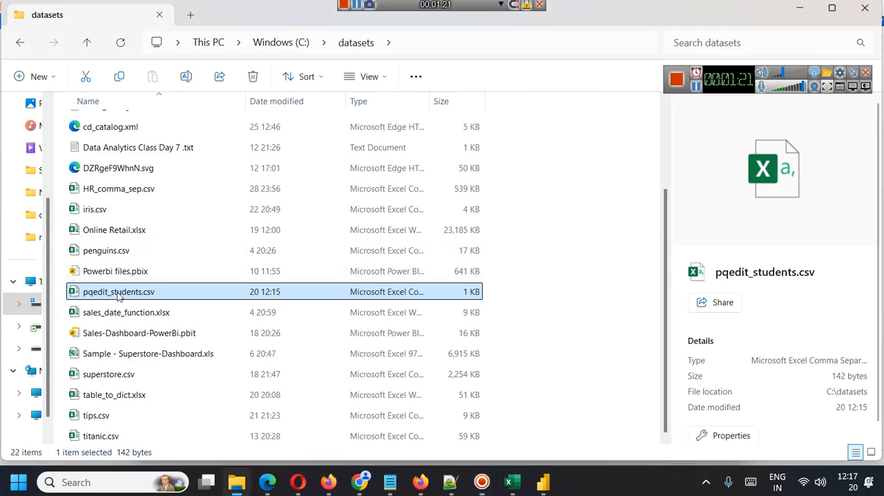
pyautogui.doubleClick(119, 291)
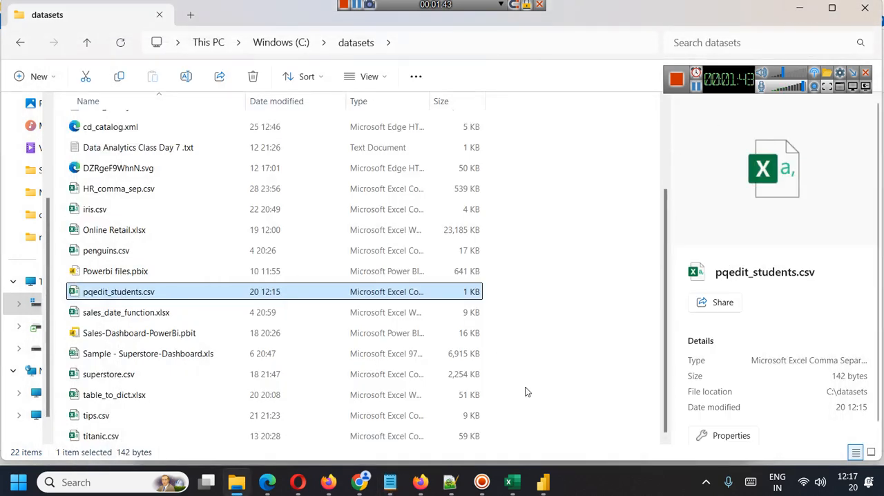
pyautogui.doubleClick(119, 290)
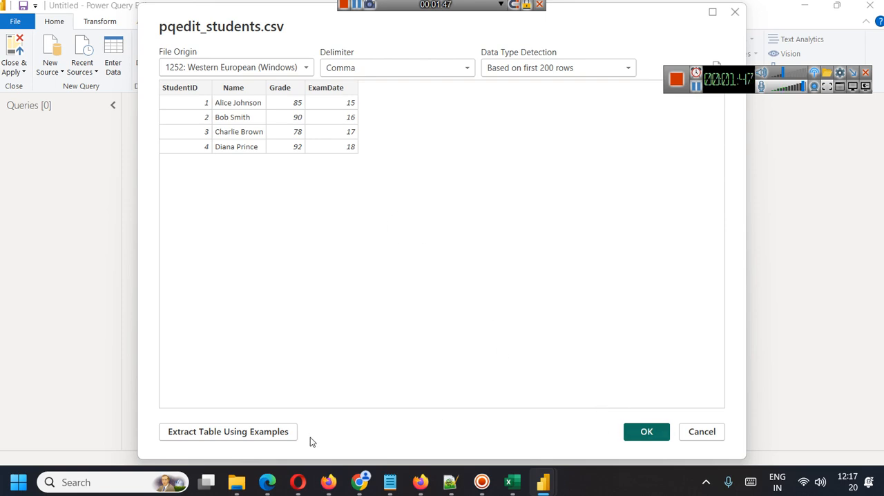
pyautogui.click(647, 431)
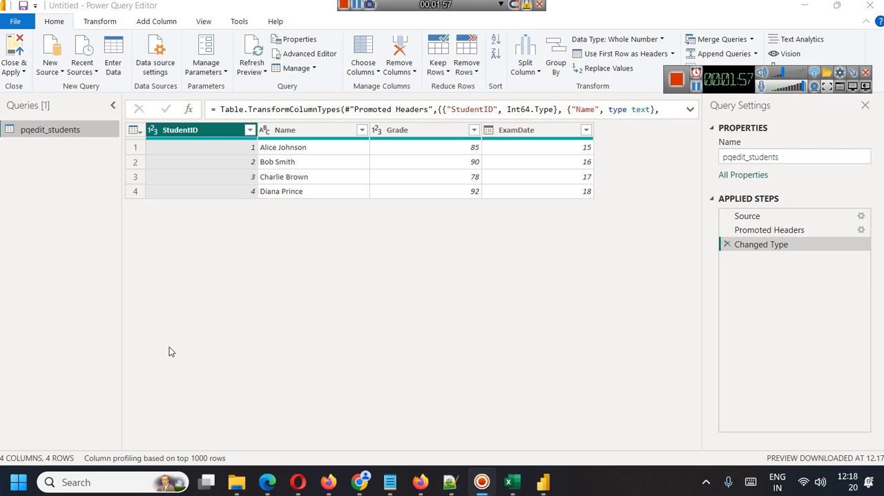
pyautogui.moveTo(234, 224)
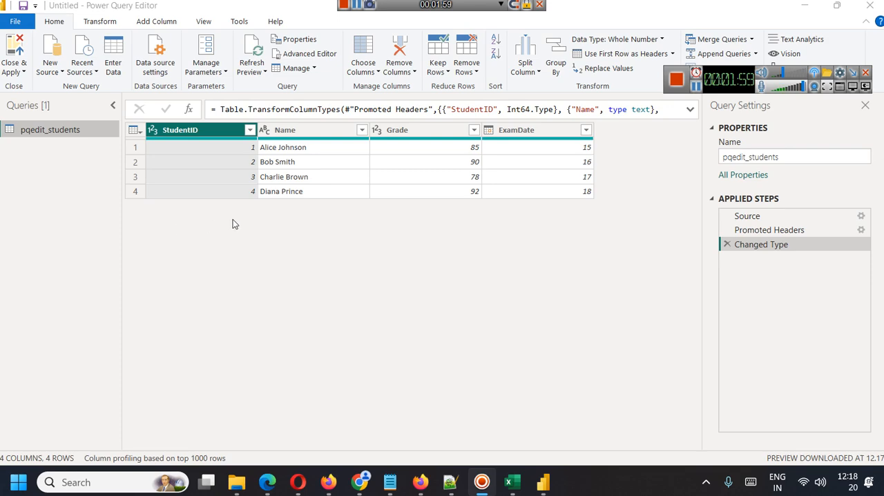
pyautogui.rightClick(180, 130)
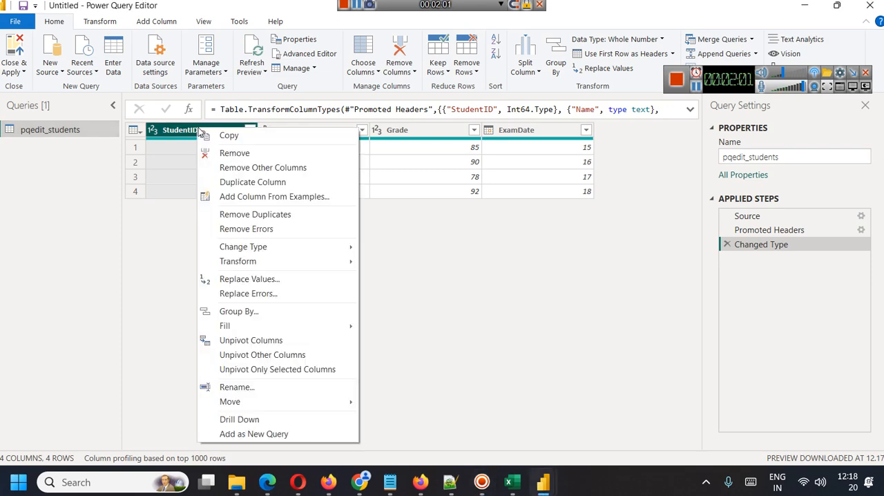
pyautogui.moveTo(279, 261)
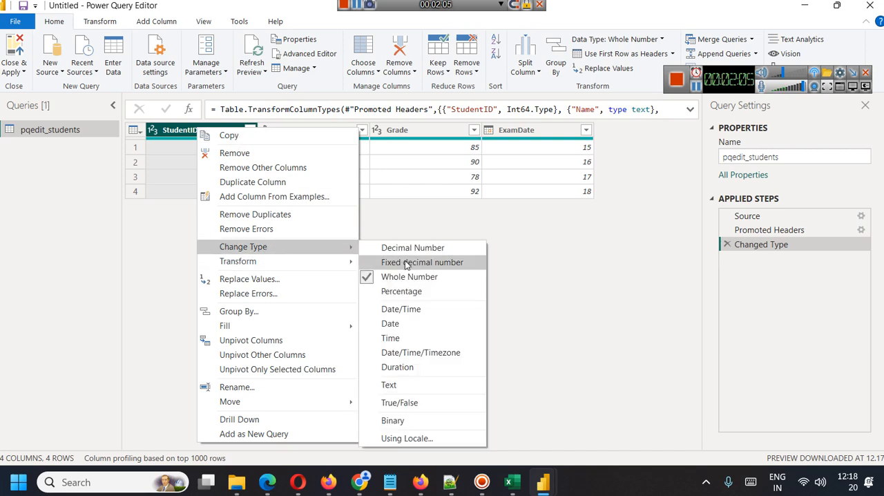
pyautogui.moveTo(410, 277)
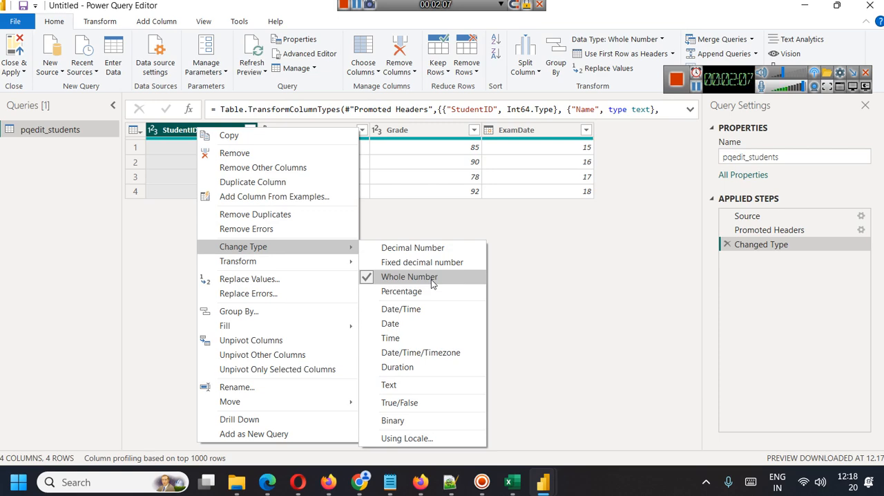
pyautogui.moveTo(546, 296)
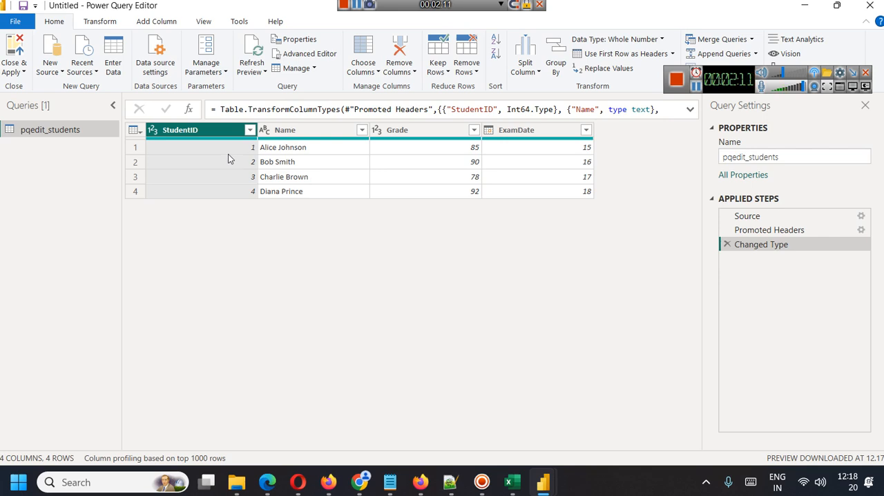
pyautogui.moveTo(284, 177)
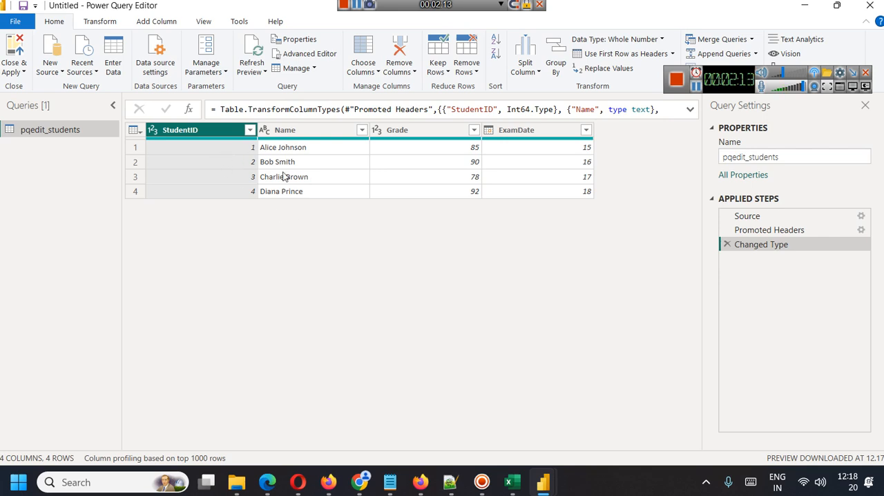
pyautogui.rightClick(284, 129)
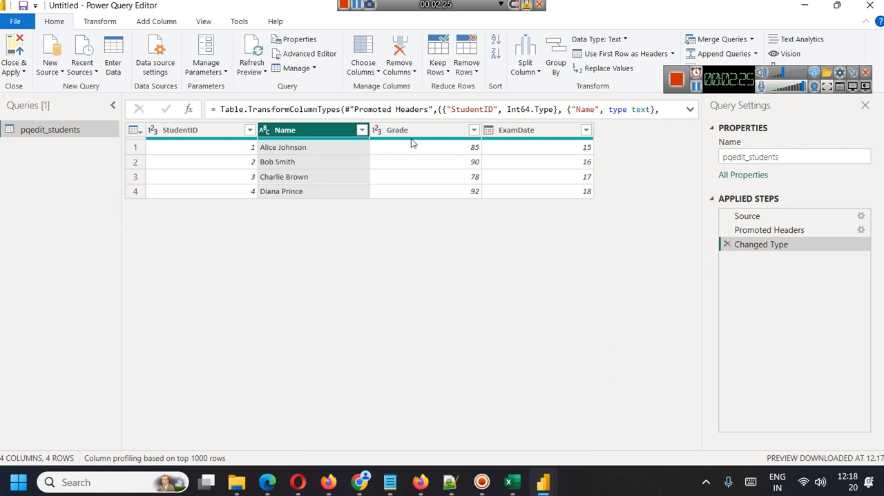
# - Change Grade to Decimal Number with Replace current, then select the ExamDate column
pyautogui.rightClick(398, 130)
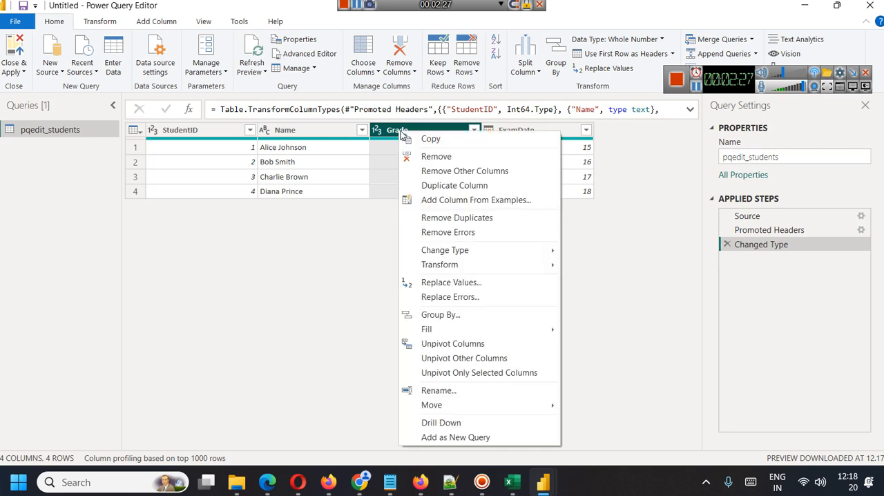
pyautogui.moveTo(445, 249)
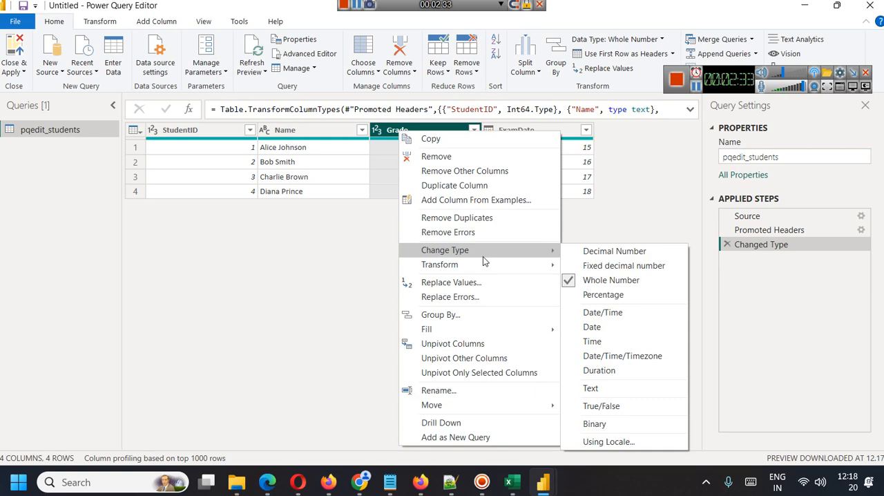
pyautogui.moveTo(614, 252)
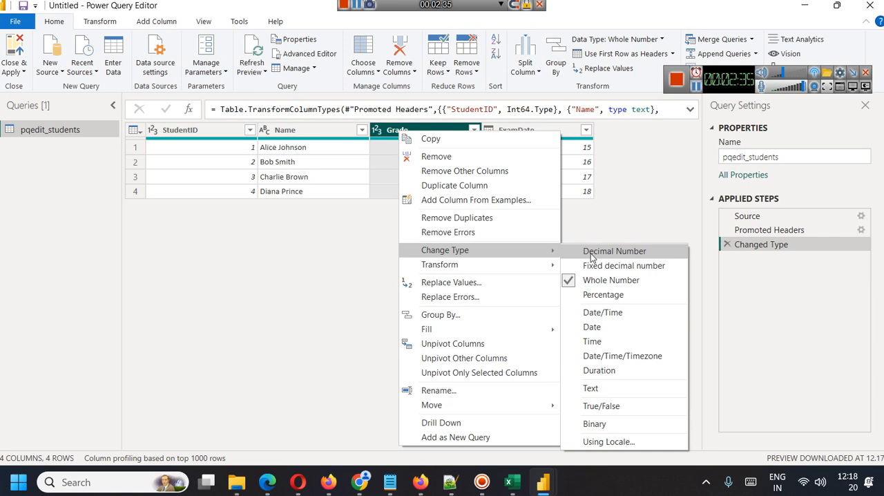
pyautogui.click(613, 251)
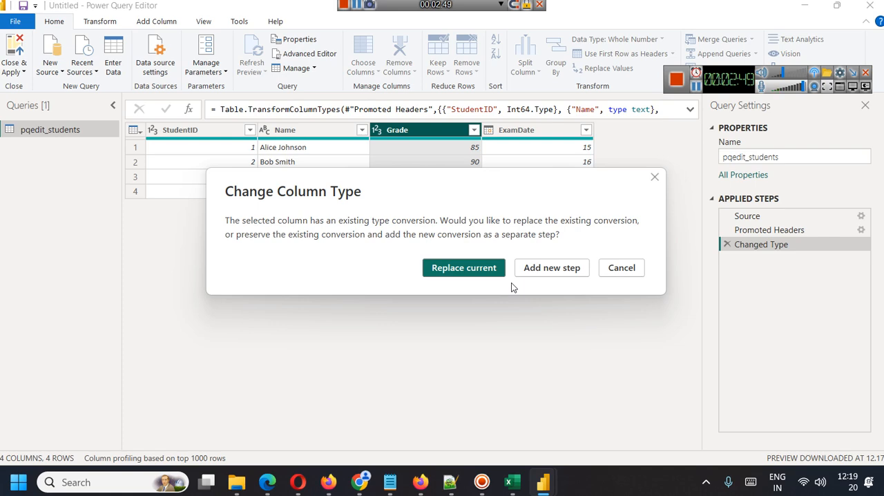
pyautogui.moveTo(442, 285)
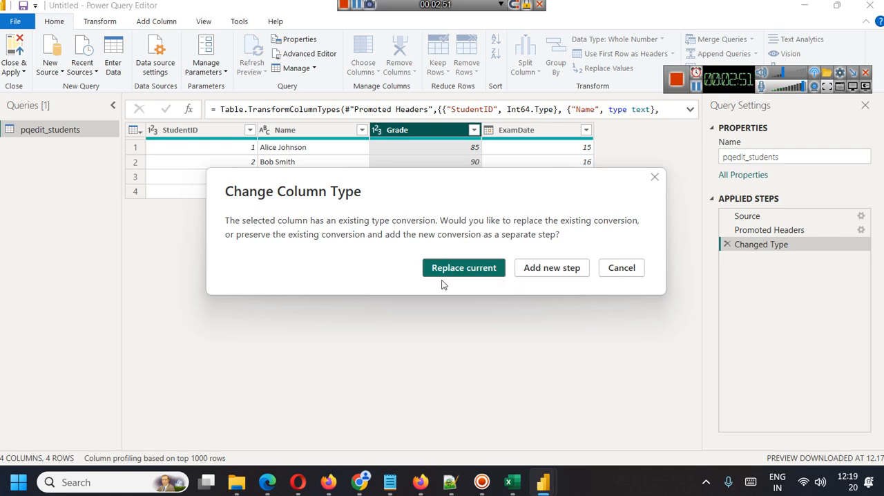
pyautogui.moveTo(553, 268)
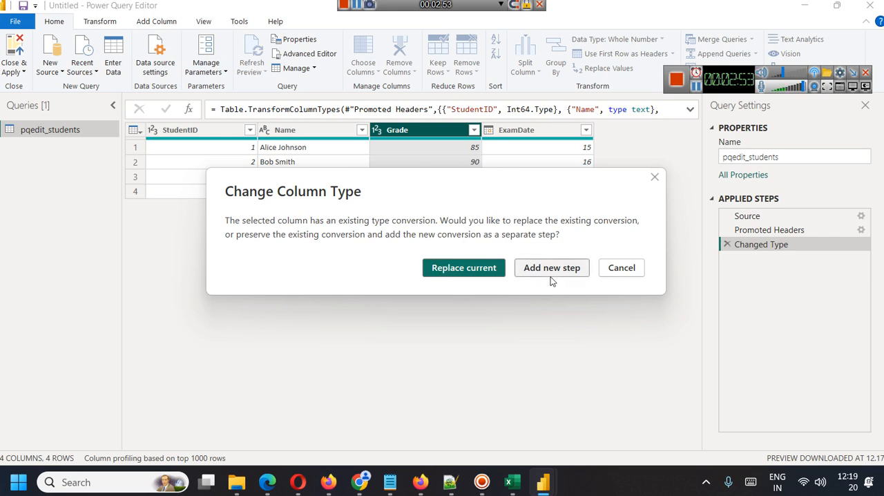
pyautogui.moveTo(465, 268)
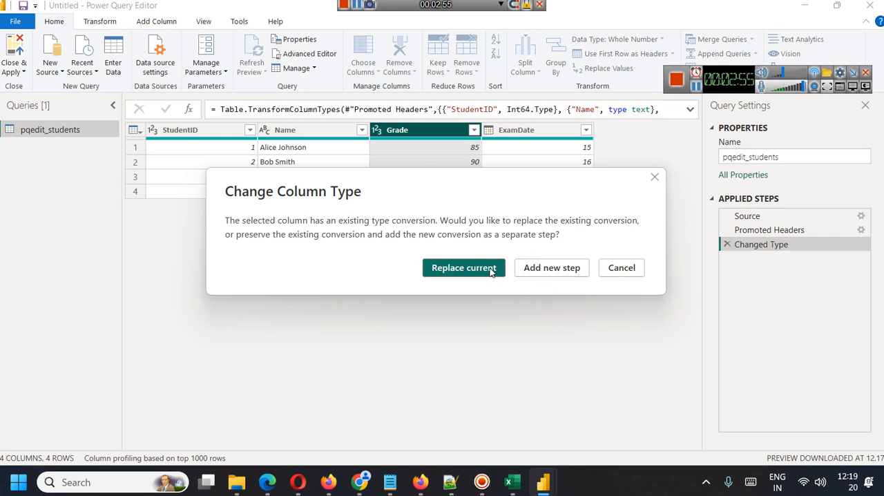
pyautogui.click(464, 268)
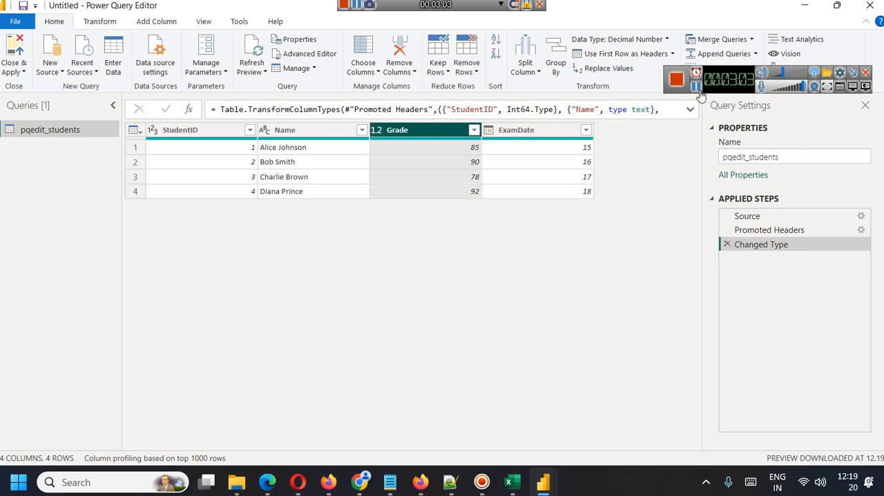
pyautogui.click(538, 130)
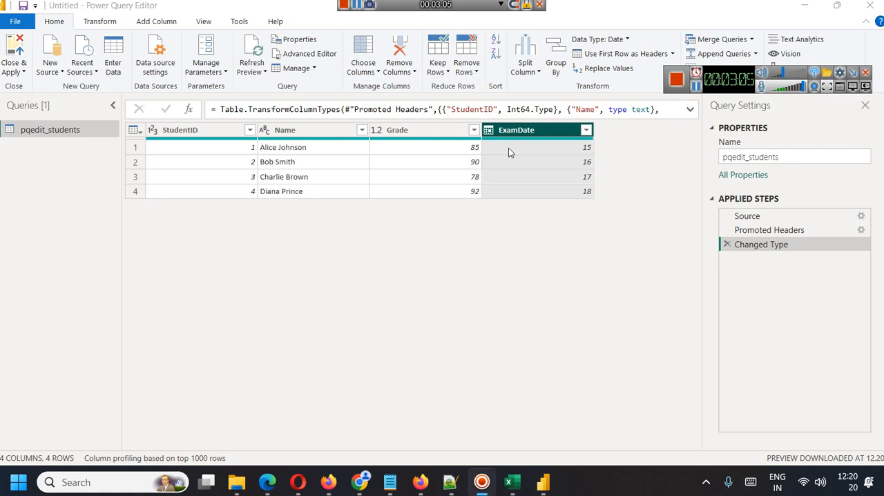
pyautogui.moveTo(558, 169)
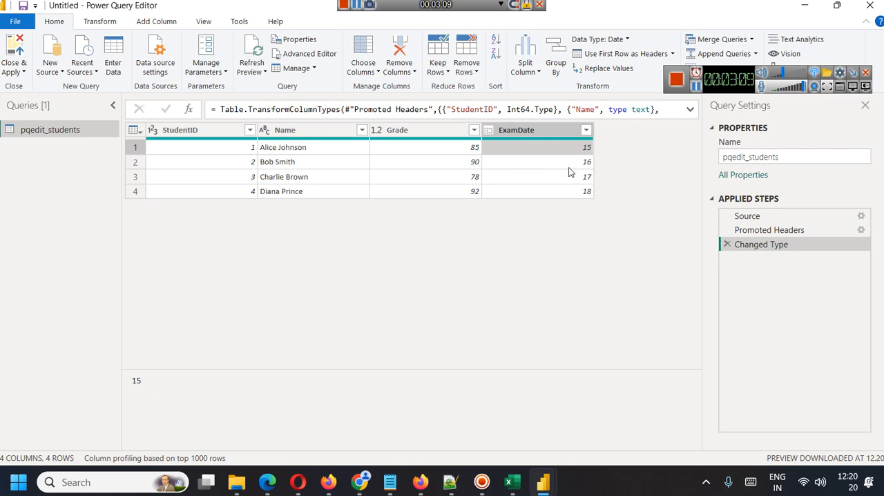
pyautogui.moveTo(511, 481)
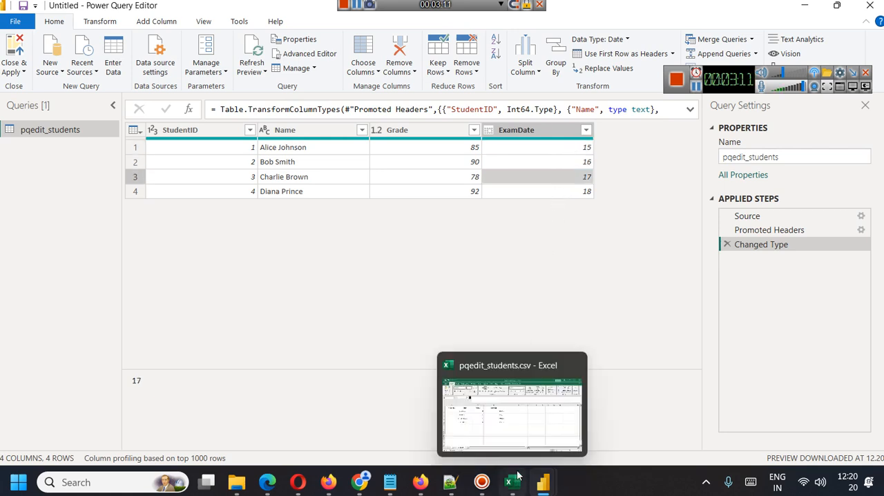
# - Inspect an ExamDate value and Close & Apply back to the report view
pyautogui.click(512, 404)
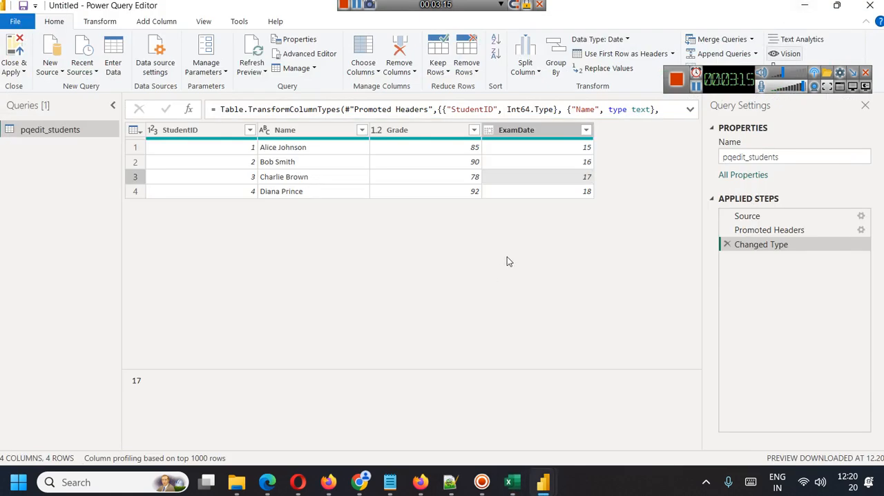
pyautogui.click(14, 55)
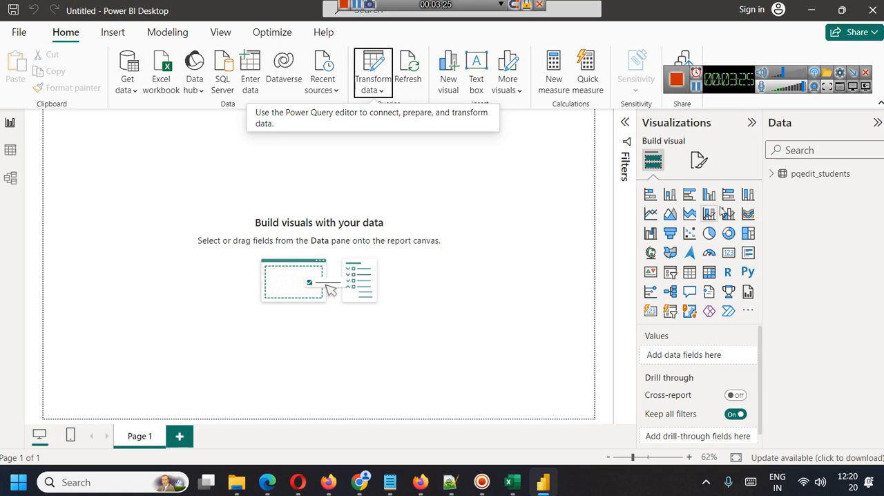
# - Expand pqedit_students and ExamDate to show its Year, Quarter, Month and Day hierarchy
pyautogui.click(782, 174)
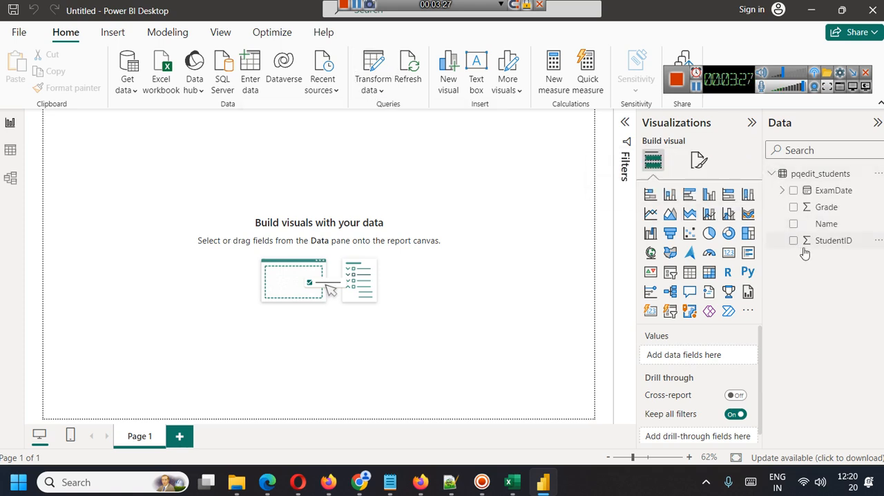
pyautogui.click(834, 191)
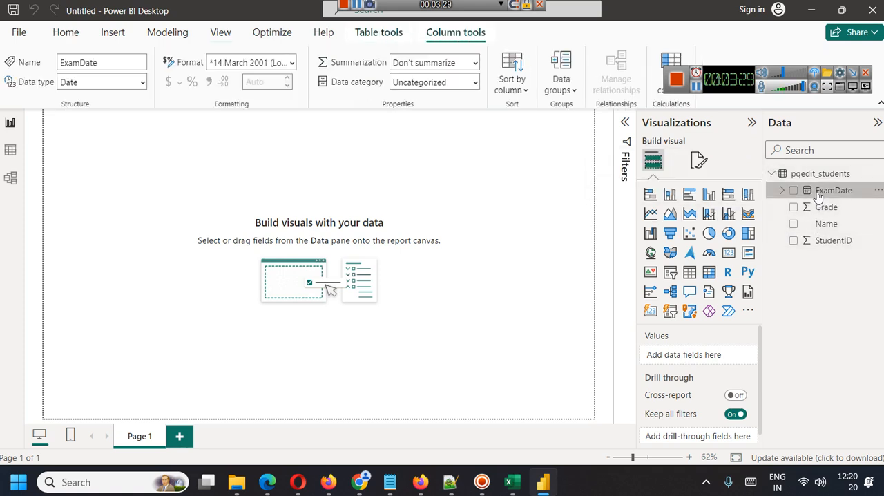
pyautogui.moveTo(805, 191)
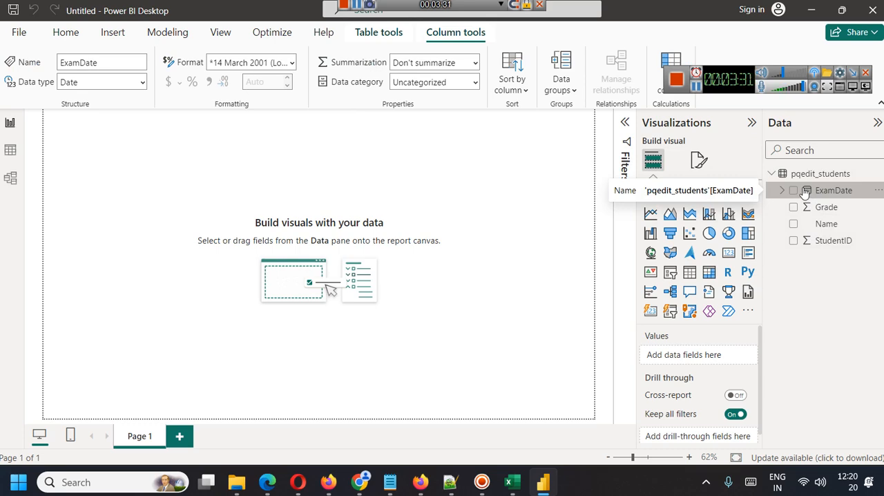
pyautogui.moveTo(822, 359)
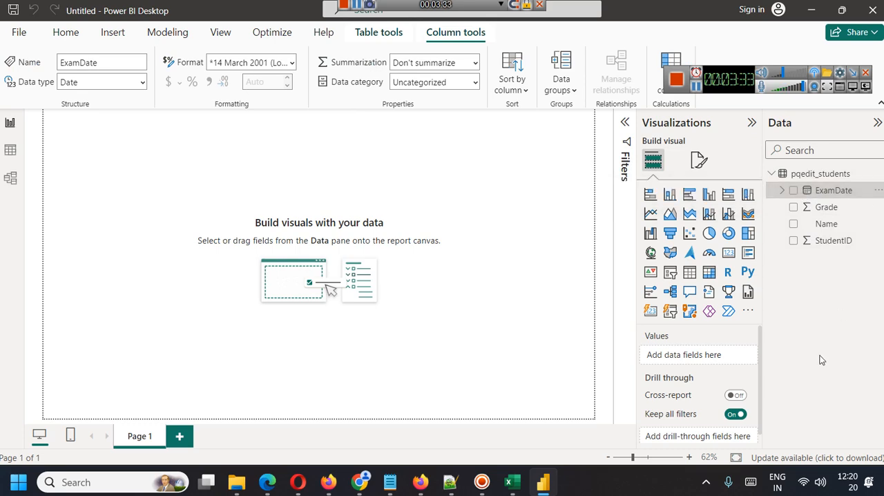
pyautogui.click(793, 191)
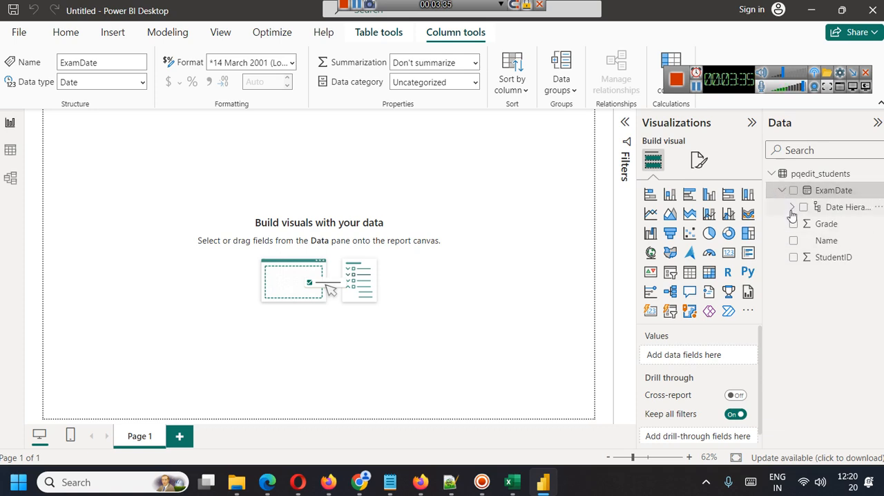
pyautogui.click(793, 207)
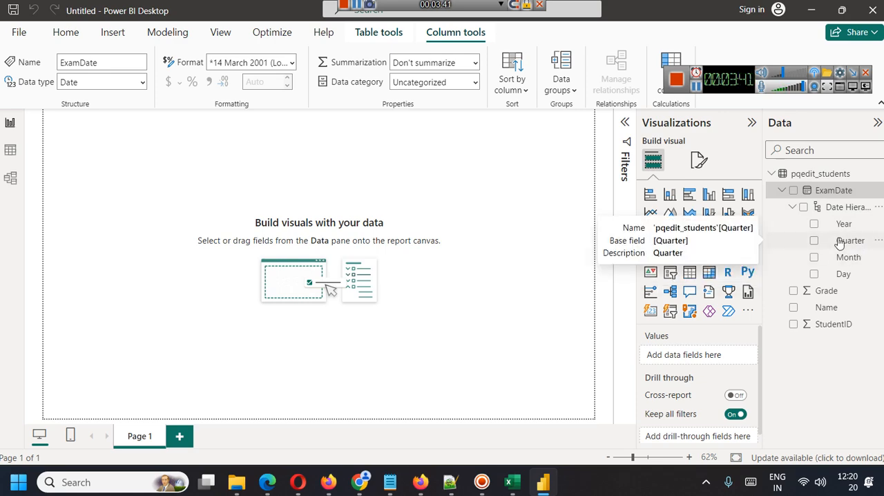
pyautogui.moveTo(852, 257)
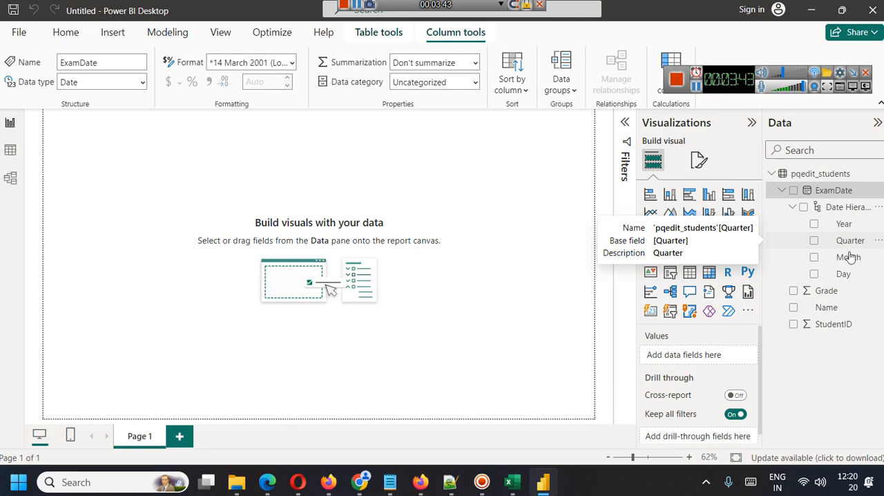
pyautogui.moveTo(844, 224)
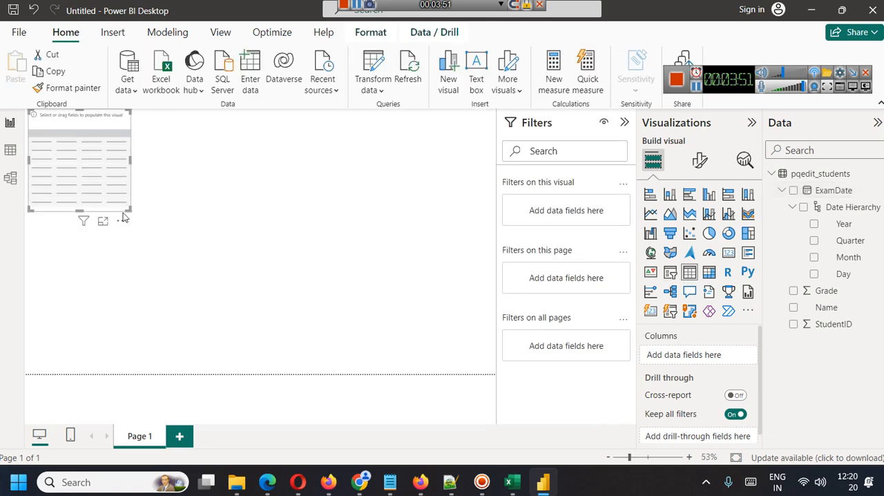
# - Position and enlarge a new table visual, then add Date Hierarchy and Grade to it
pyautogui.moveTo(80, 164); pyautogui.dragTo(127, 228)
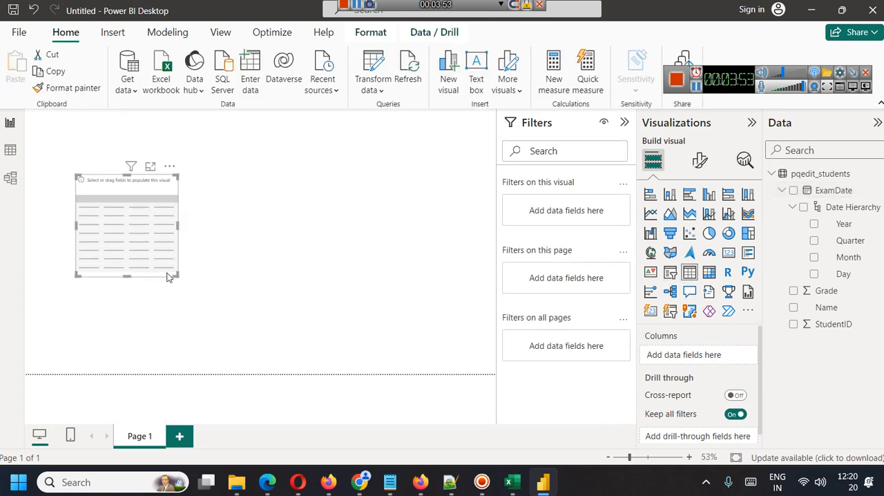
pyautogui.moveTo(183, 282)
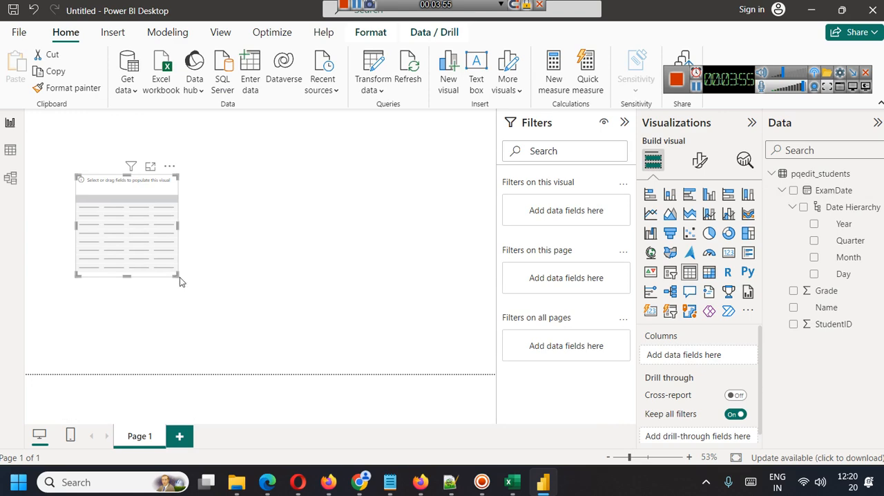
pyautogui.moveTo(179, 275); pyautogui.dragTo(301, 330)
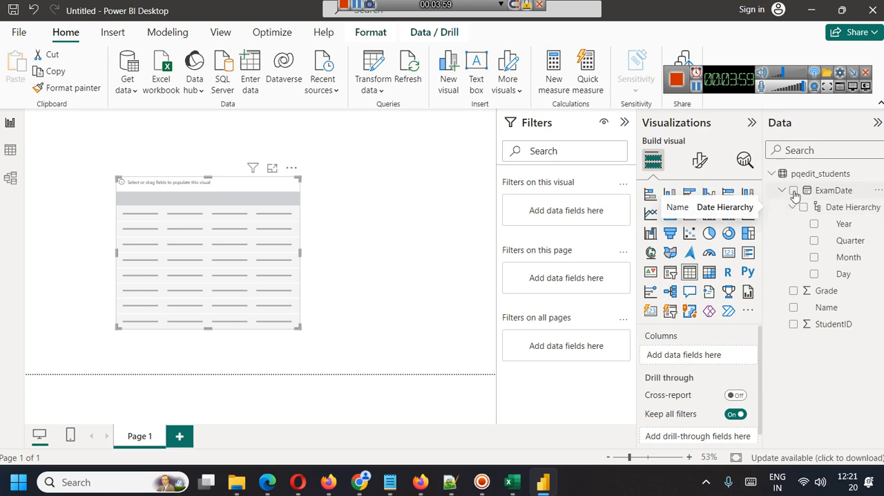
pyautogui.click(804, 207)
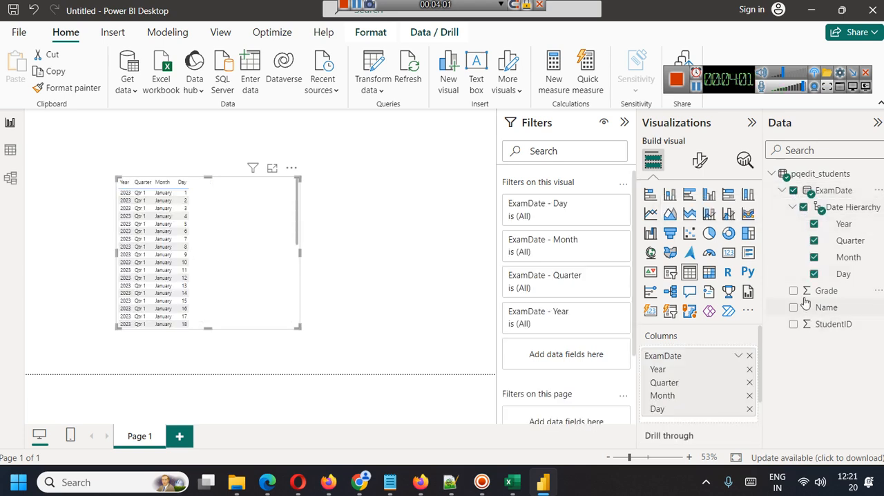
pyautogui.click(793, 290)
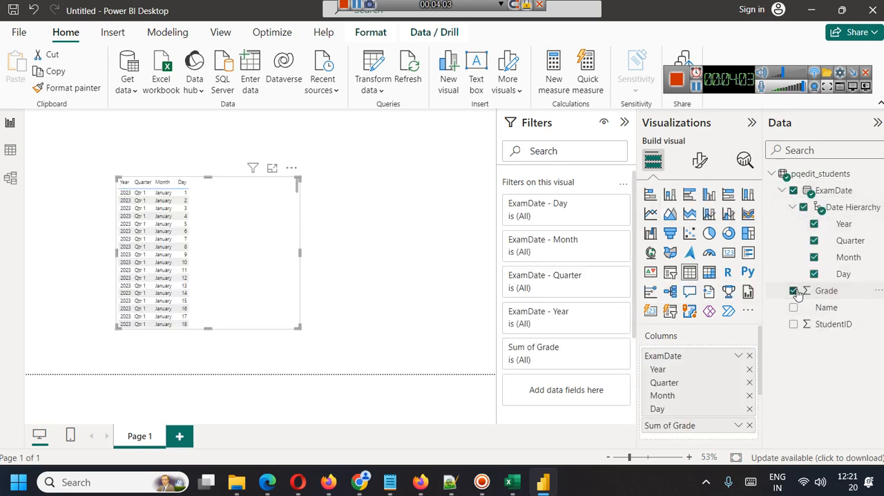
pyautogui.click(793, 290)
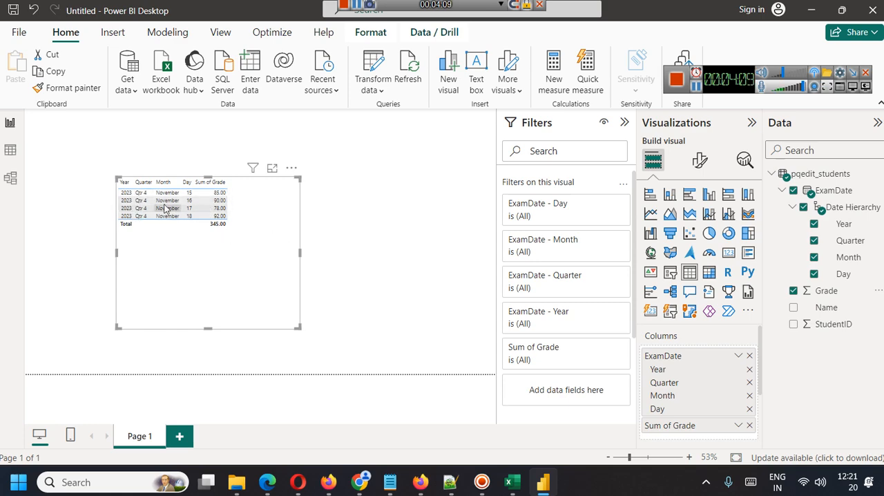
pyautogui.moveTo(511, 481)
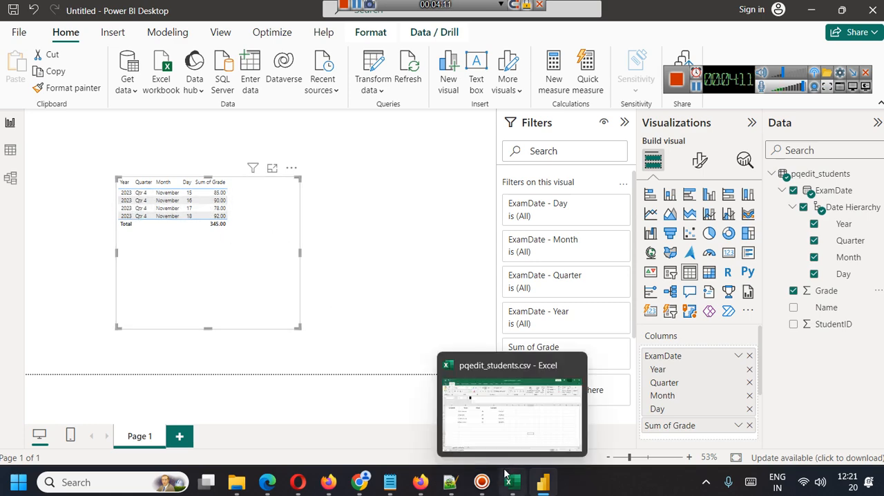
# - Check the full exam date 15/11/2023 in Excel cell D2, then return to the Power BI report
pyautogui.click(512, 408)
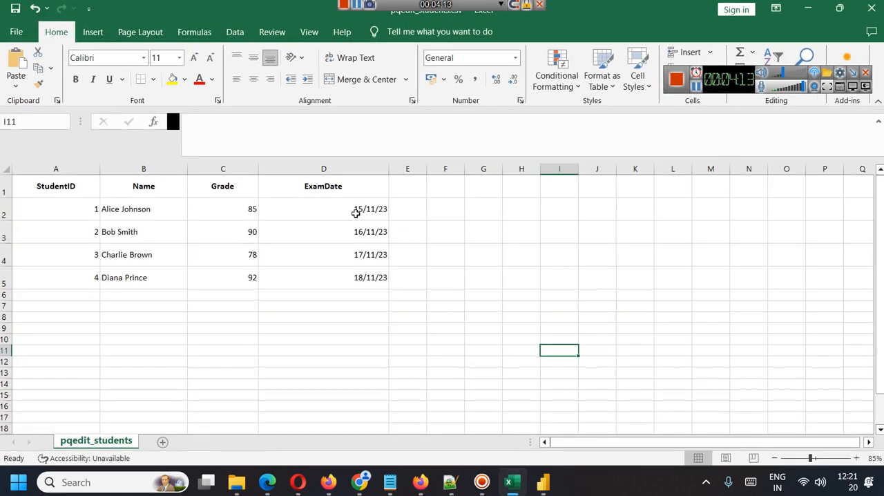
pyautogui.click(323, 209)
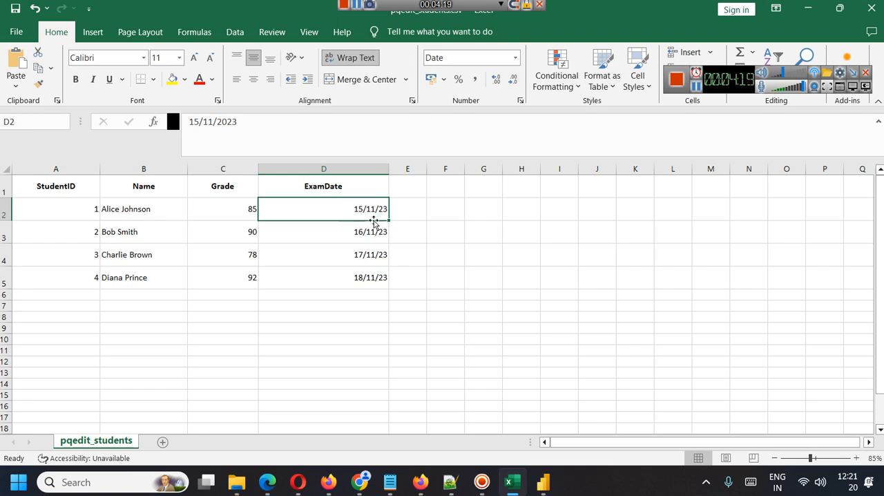
pyautogui.moveTo(371, 285)
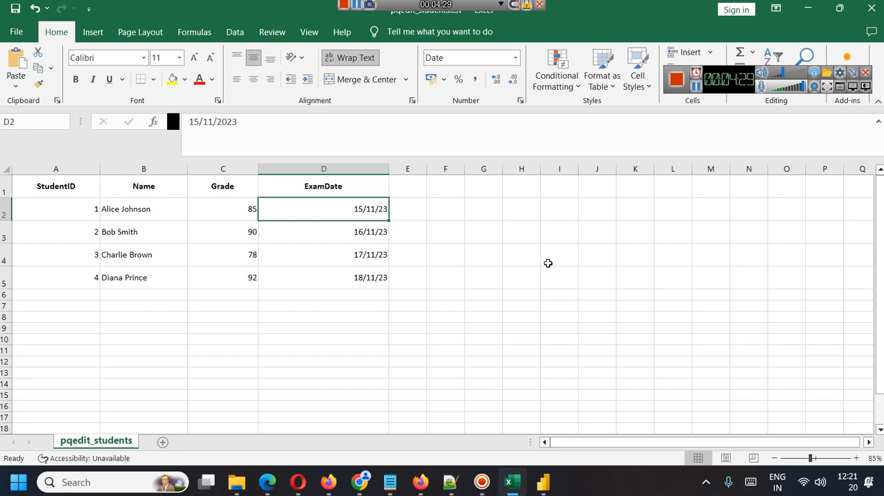
pyautogui.moveTo(528, 253)
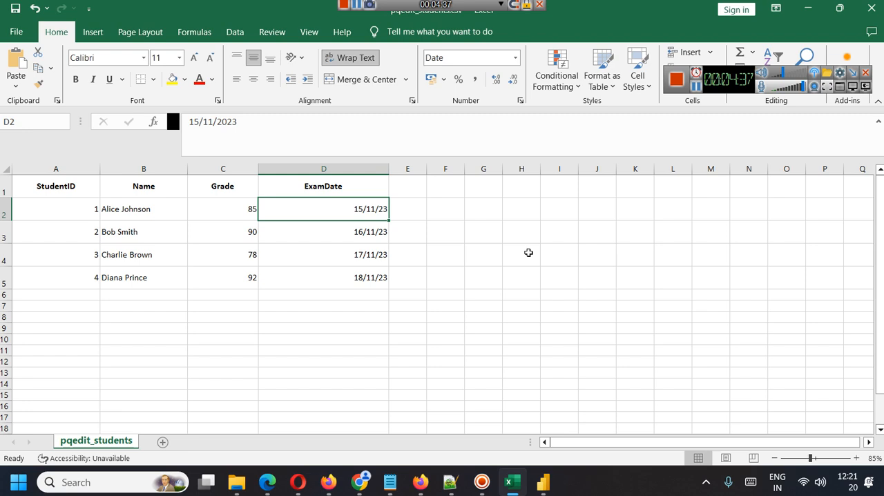
pyautogui.moveTo(392, 218)
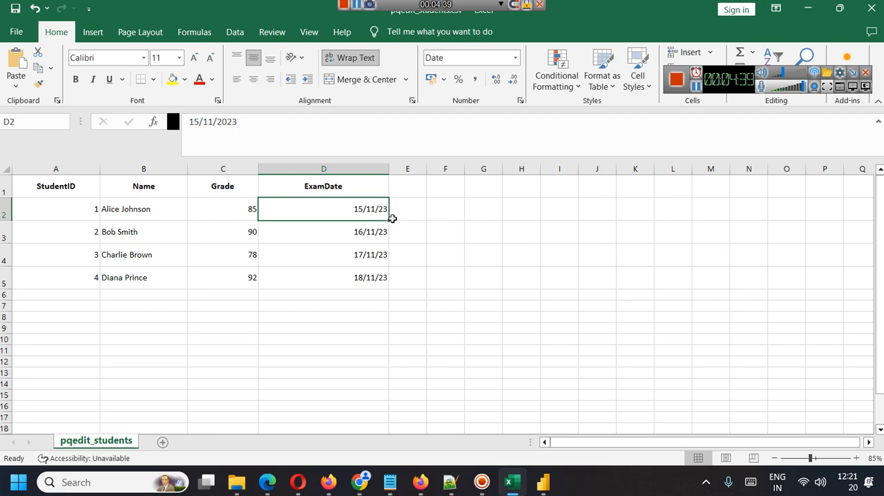
pyautogui.click(541, 481)
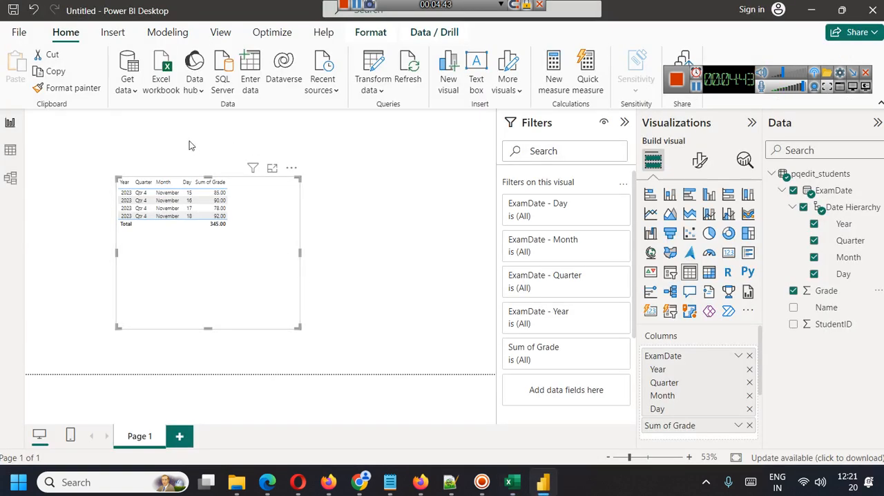
pyautogui.moveTo(127, 141)
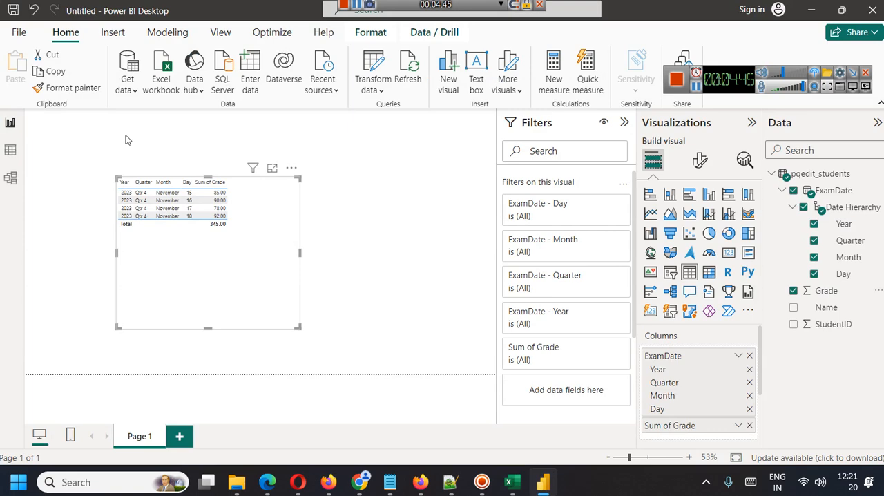
# - Reopen the pqedit_students query via Transform data and bring up the ExamDate column options
pyautogui.click(382, 90)
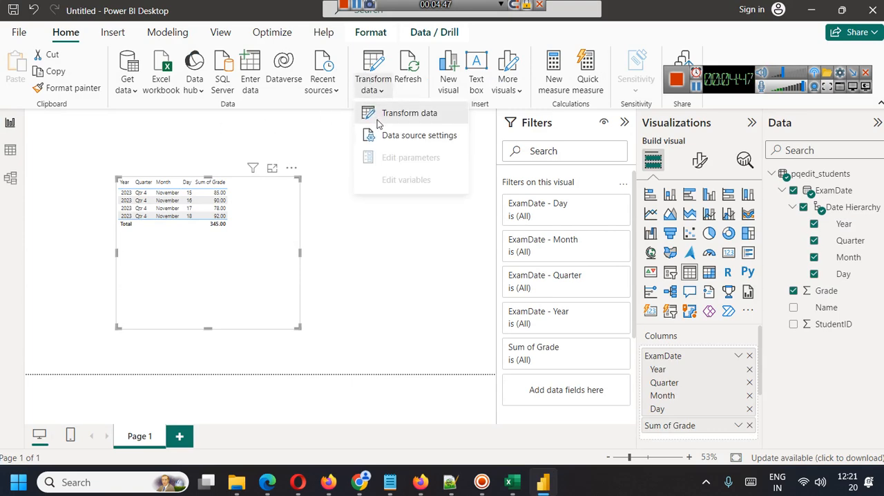
pyautogui.click(409, 114)
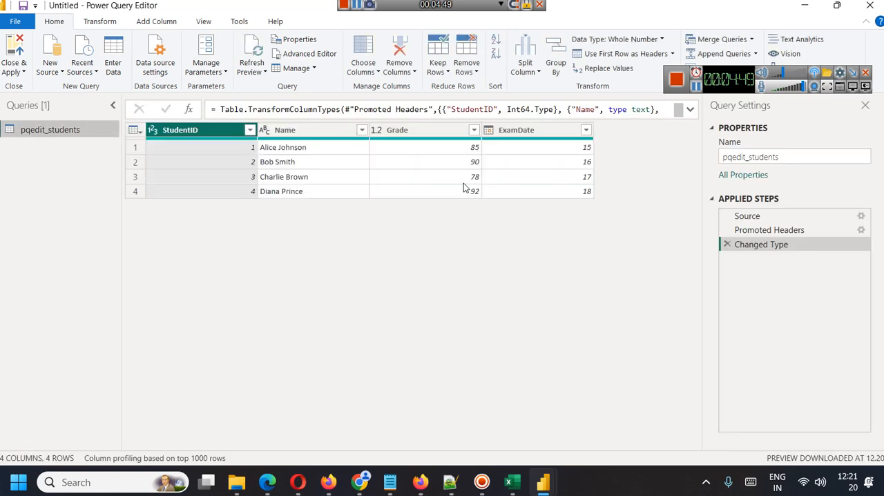
pyautogui.rightClick(537, 130)
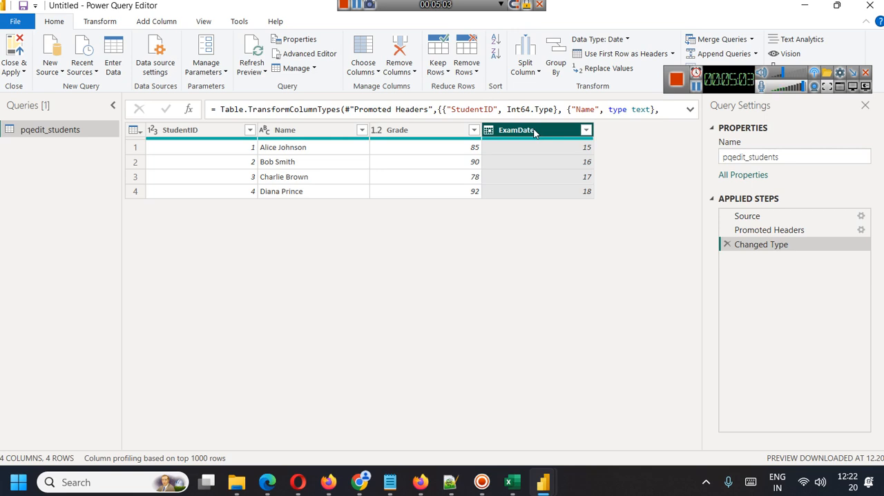
# - Retype ExamDate as Text, replacing the earlier date conversion (values like 15/11/23)
pyautogui.rightClick(516, 130)
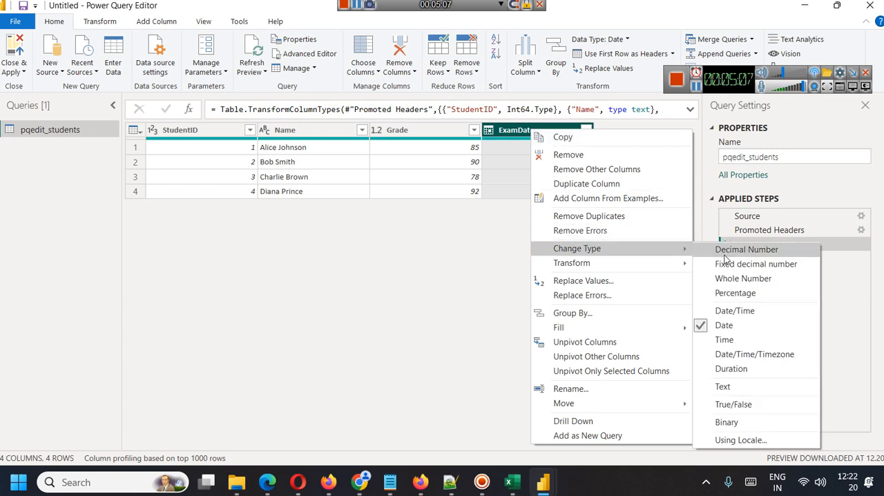
pyautogui.moveTo(731, 367)
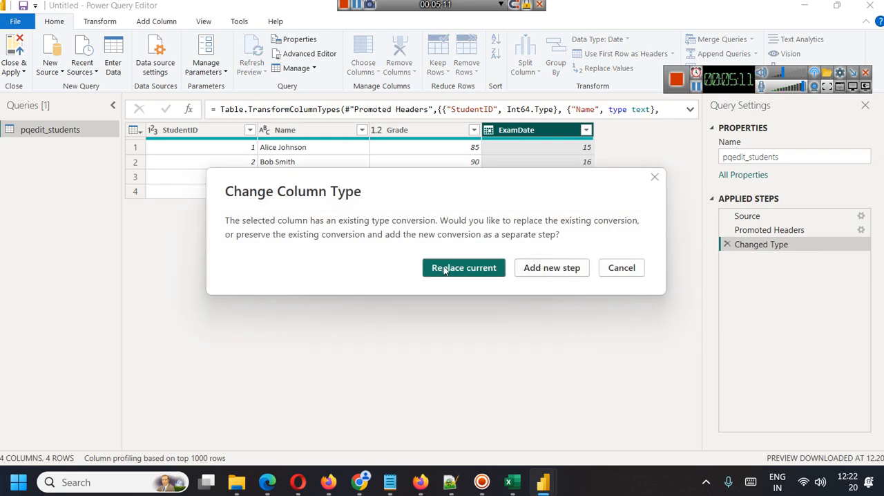
pyautogui.click(464, 268)
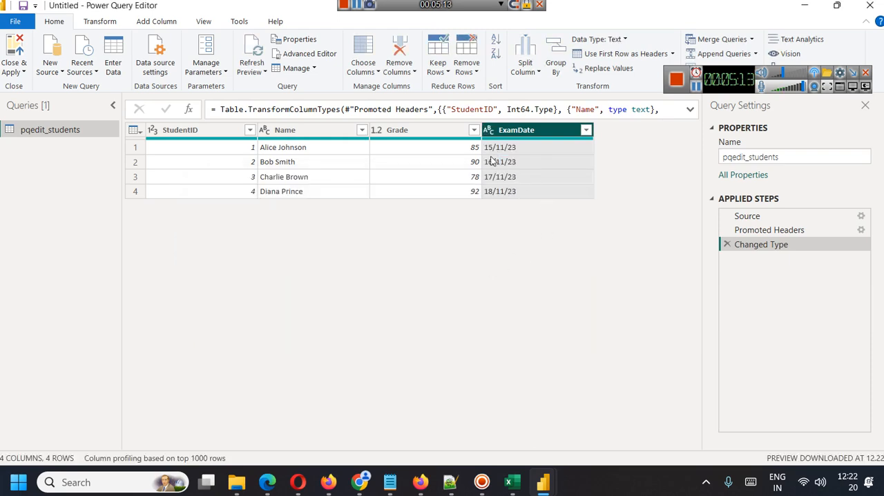
pyautogui.moveTo(558, 160)
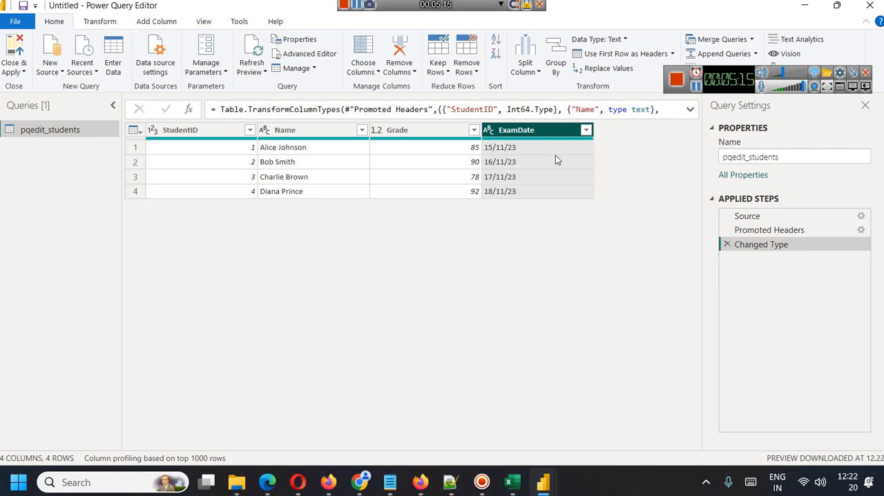
pyautogui.moveTo(603, 283)
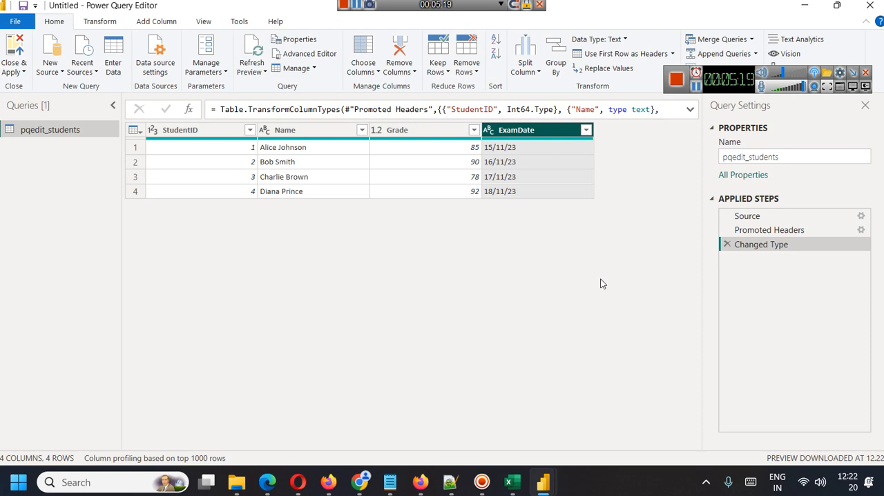
# - Retype ExamDate as Date, replacing the text conversion, then return to the student CSV in Excel
pyautogui.rightClick(537, 130)
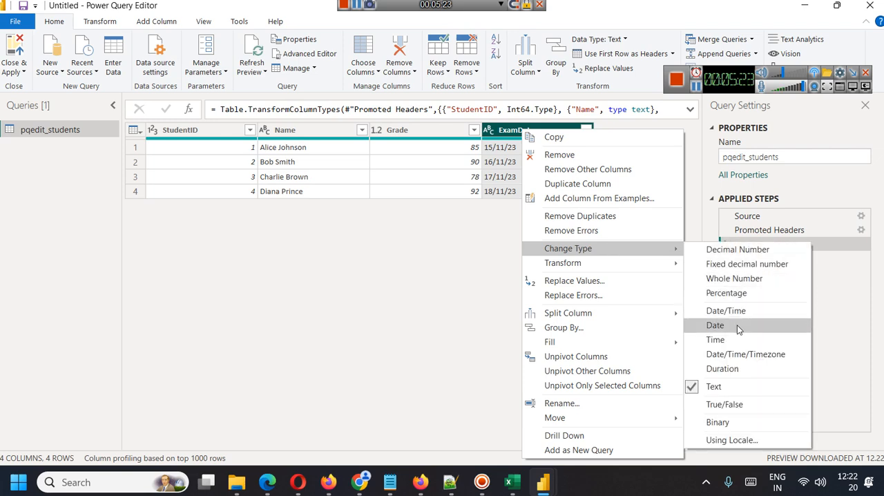
pyautogui.click(716, 325)
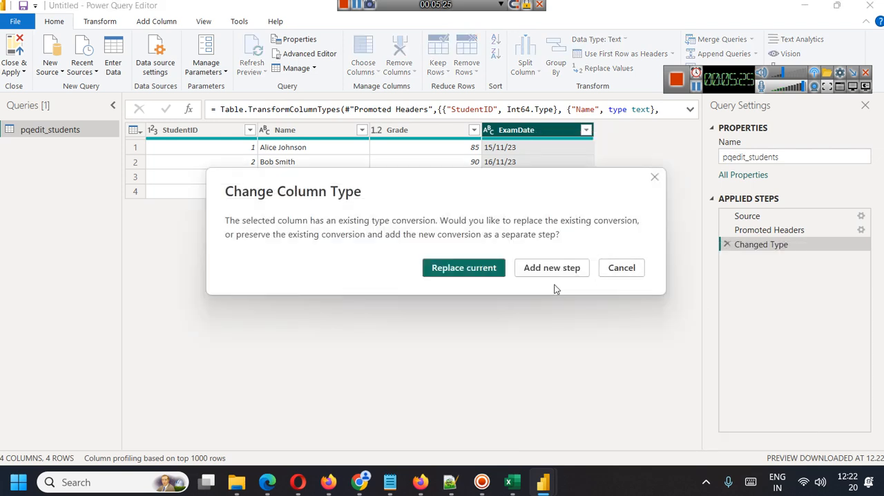
pyautogui.click(464, 268)
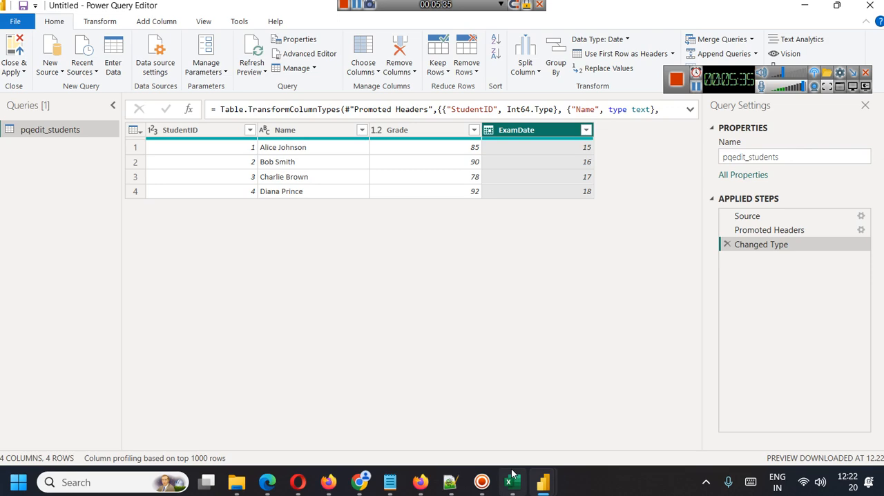
pyautogui.click(511, 481)
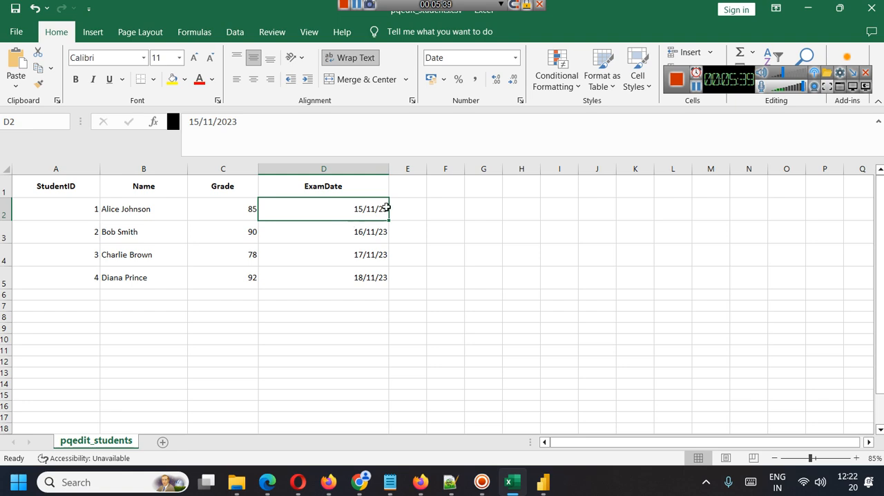
pyautogui.doubleClick(323, 208)
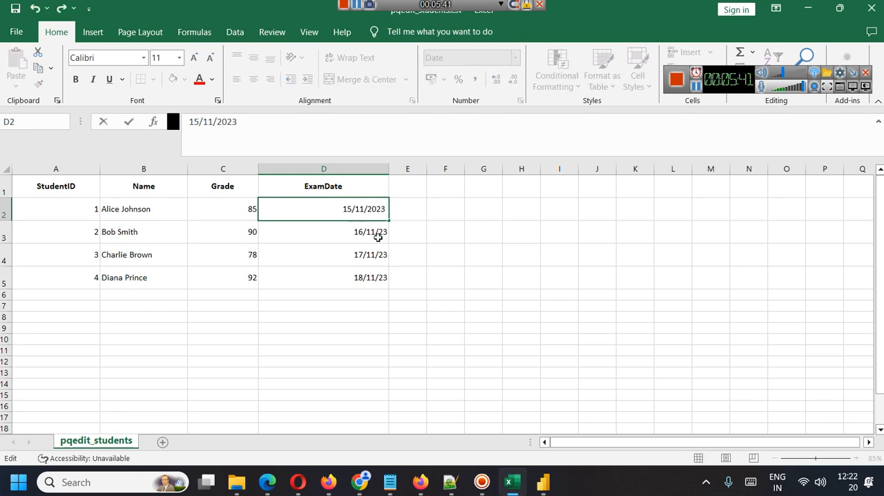
pyautogui.write('11;1')
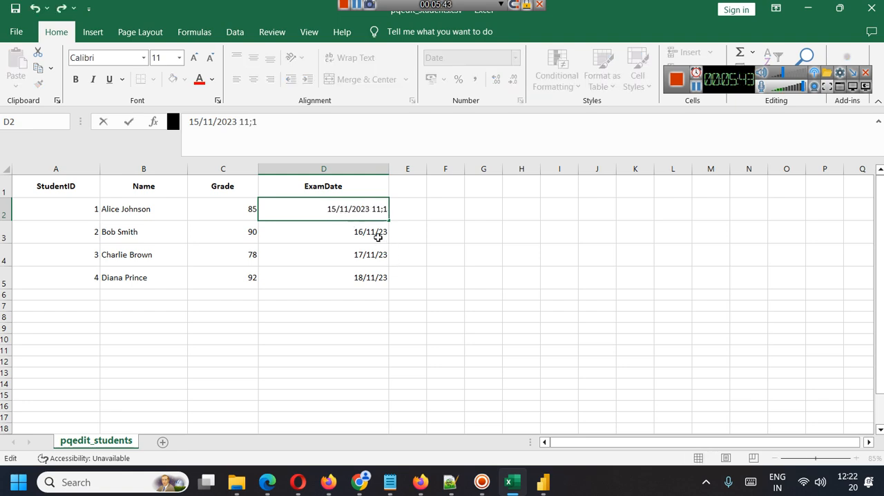
pyautogui.write('5')
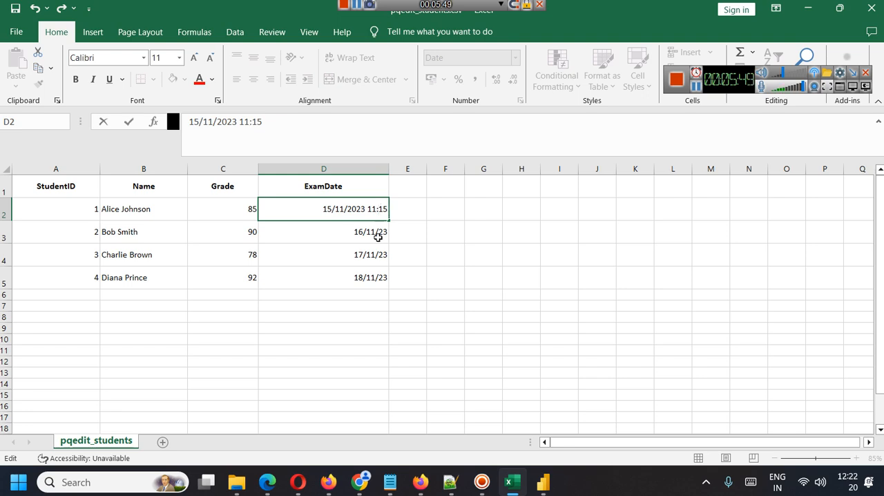
pyautogui.write(':')
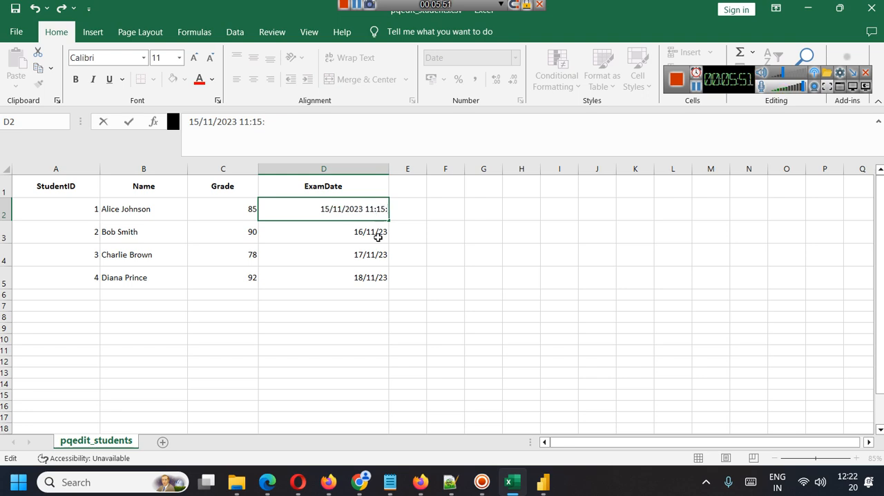
pyautogui.click(407, 244)
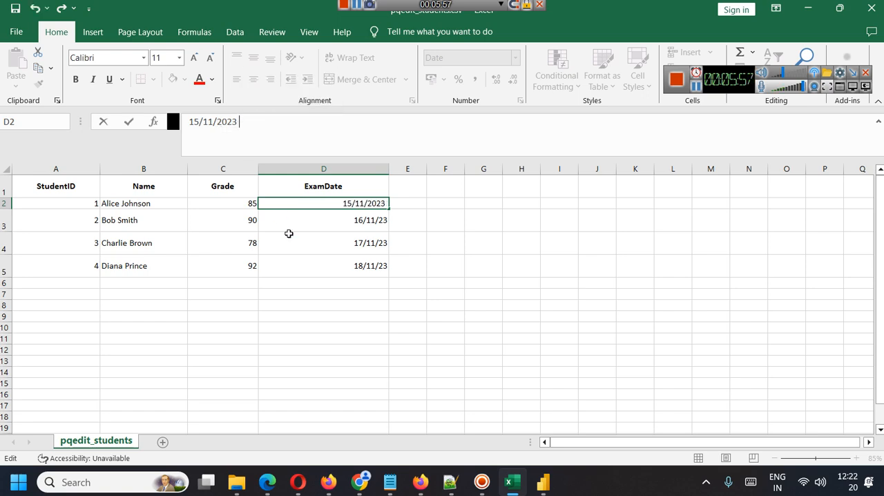
pyautogui.click(323, 317)
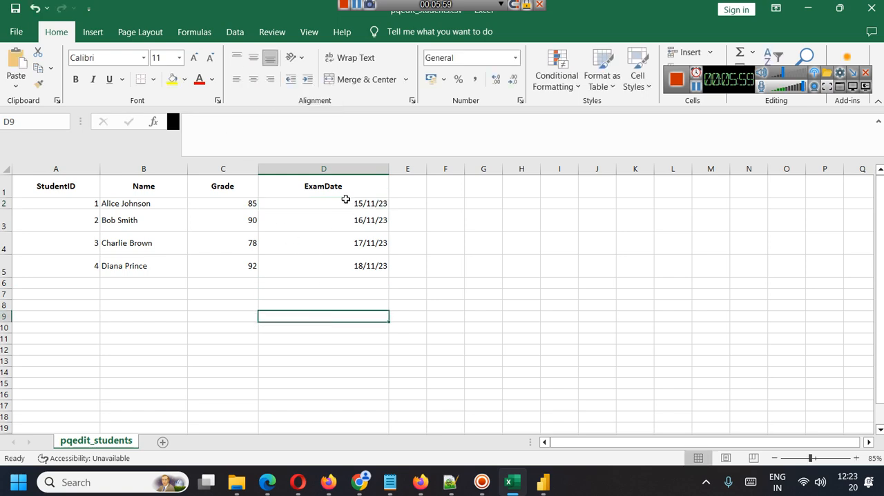
pyautogui.click(324, 203)
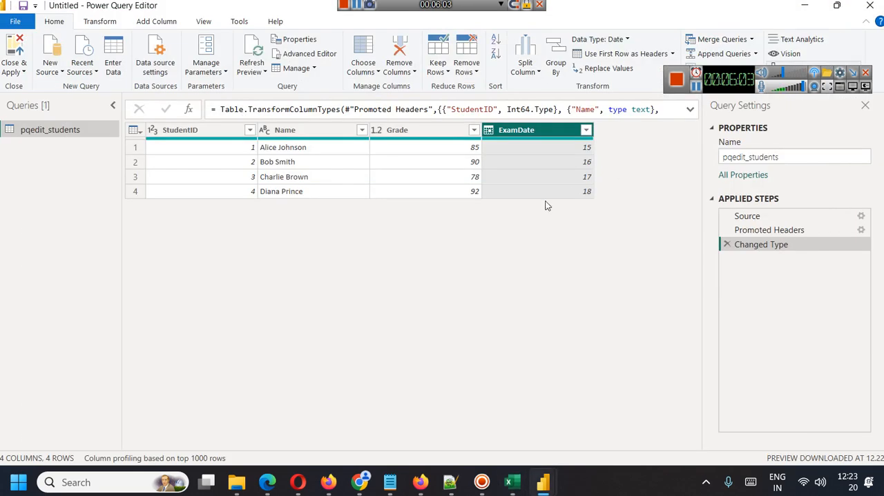
# - Retype ExamDate as Date/Time and apply the query changes back to the report
pyautogui.rightClick(517, 130)
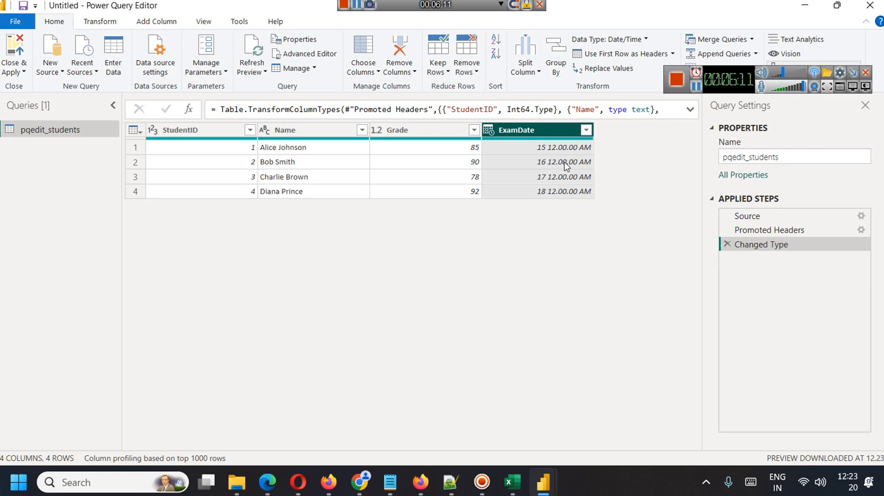
pyautogui.moveTo(617, 167)
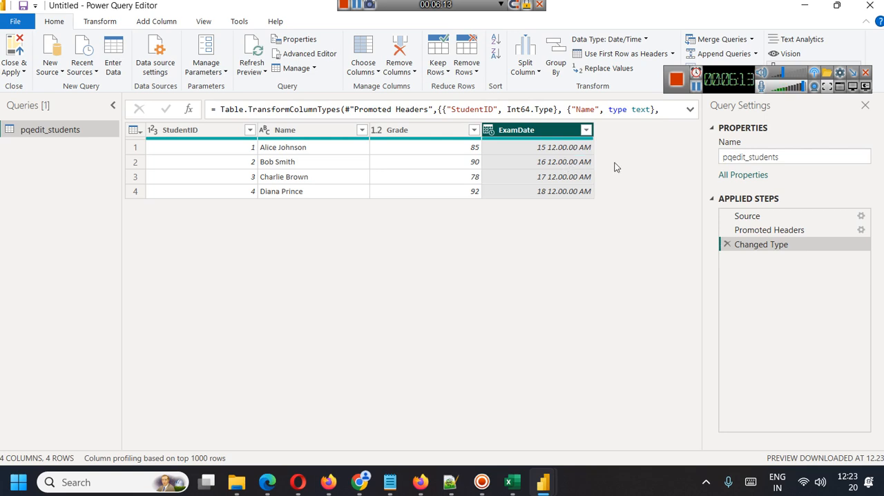
pyautogui.moveTo(621, 169)
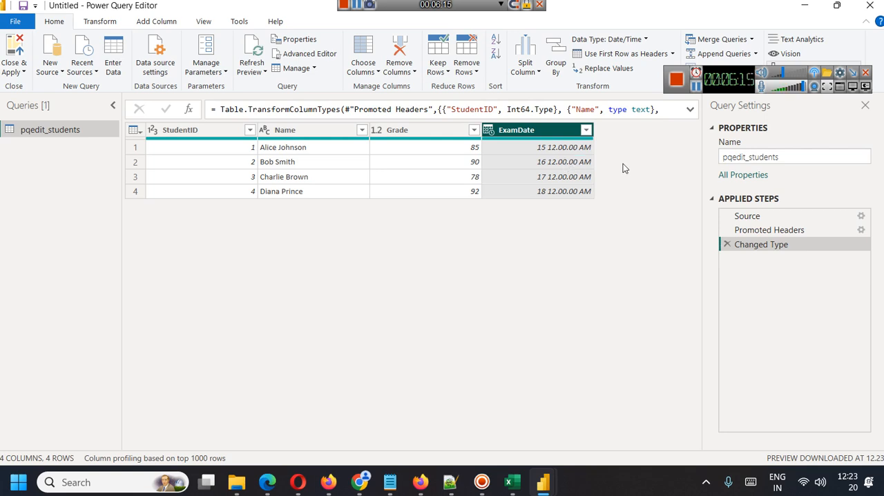
pyautogui.click(14, 55)
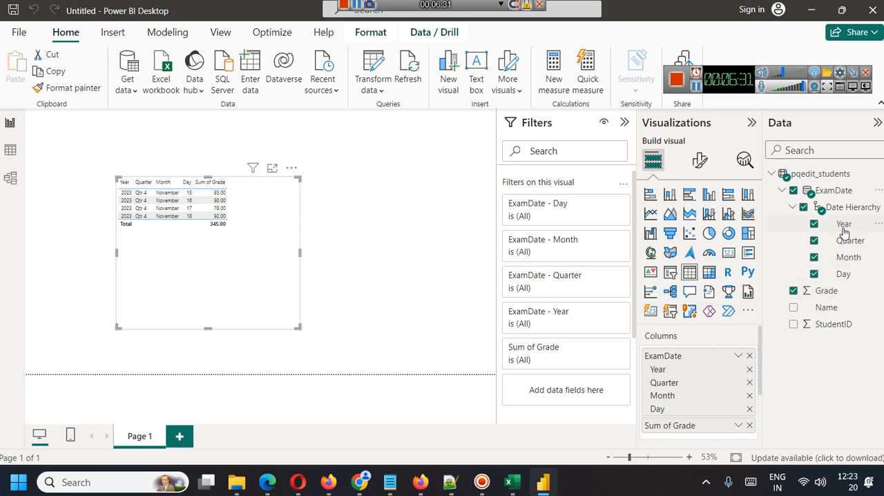
pyautogui.moveTo(840, 289)
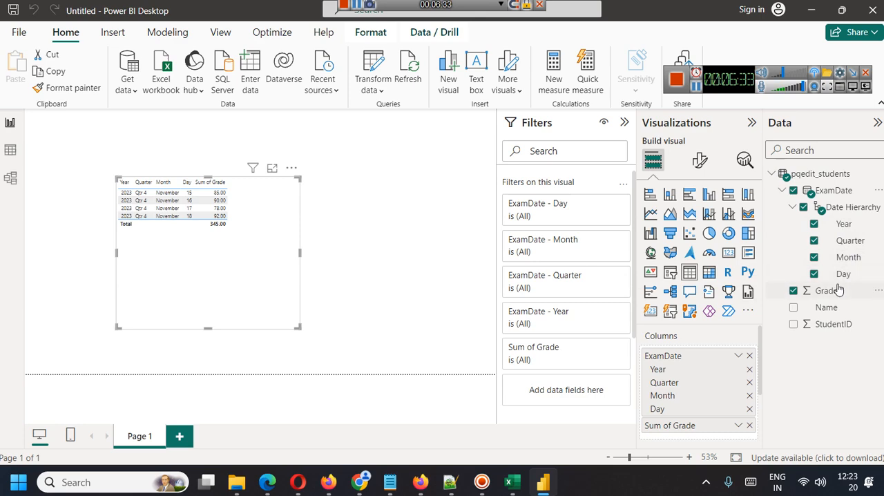
pyautogui.moveTo(829, 290)
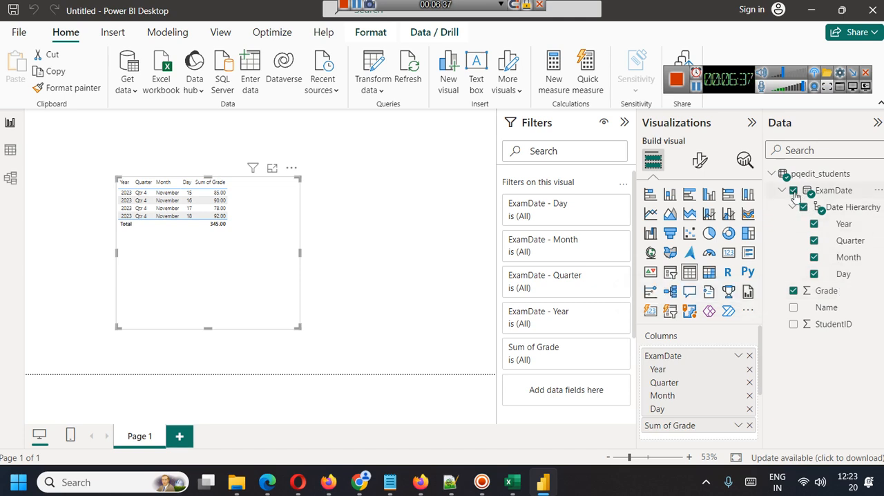
# - Collapse the ExamDate hierarchy and reopen the Power Query Editor via Transform data
pyautogui.click(793, 190)
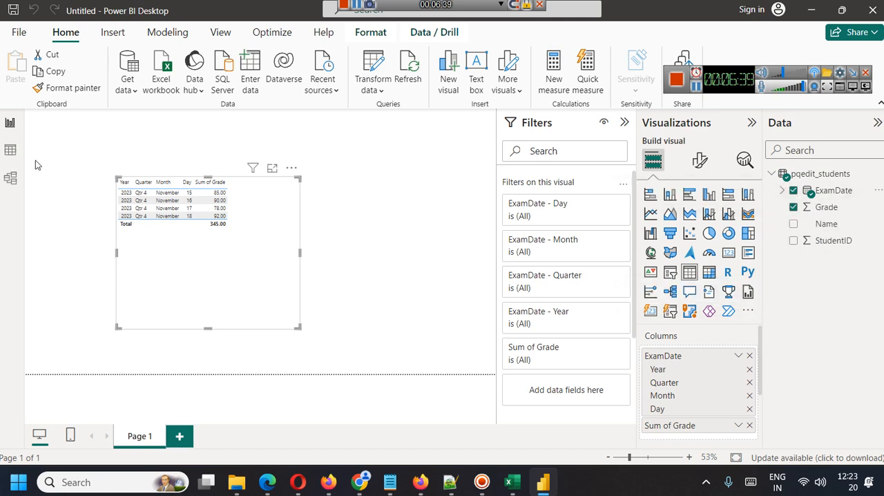
pyautogui.moveTo(11, 149)
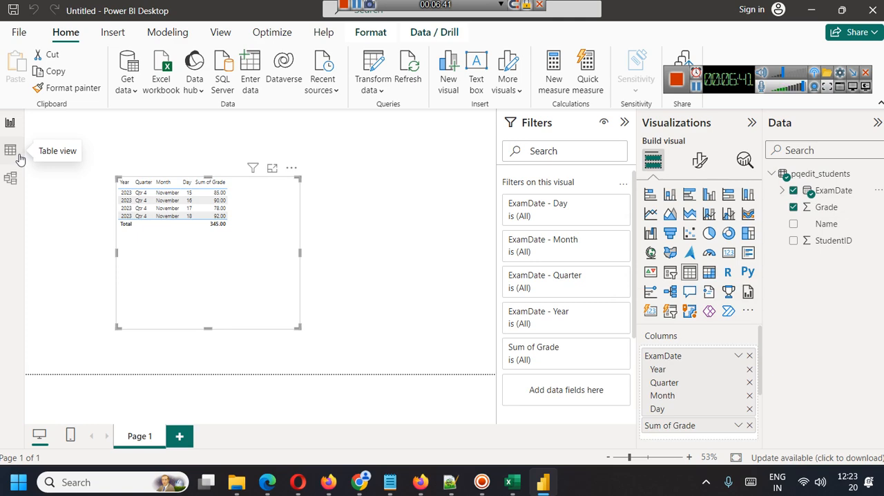
pyautogui.click(373, 79)
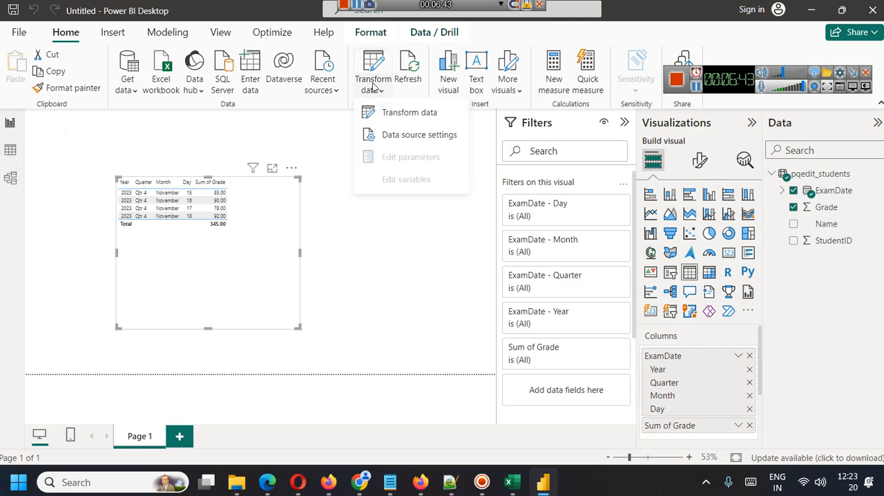
pyautogui.click(409, 112)
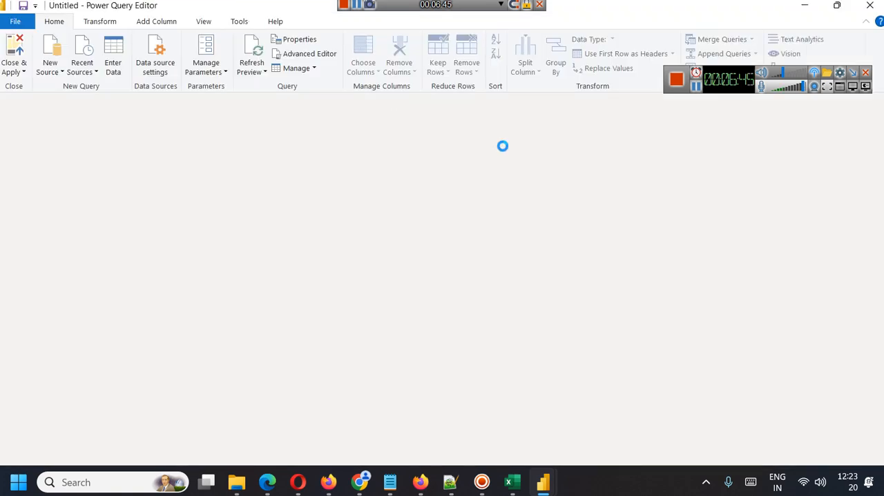